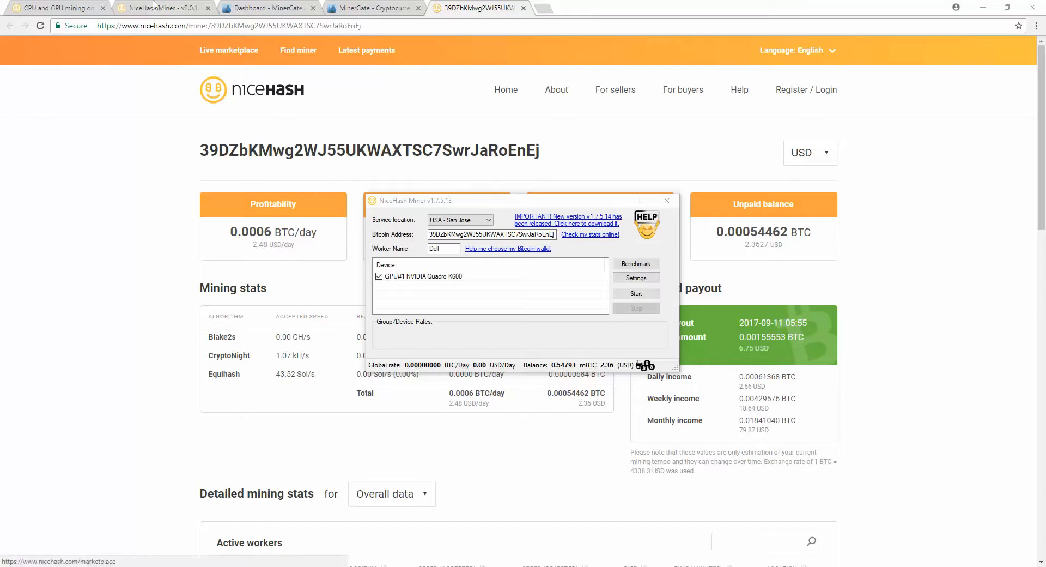
- Switch to the sell-page tab and go to the NiceHash home page
{"action": "left_click", "coordinate": [54, 7]}
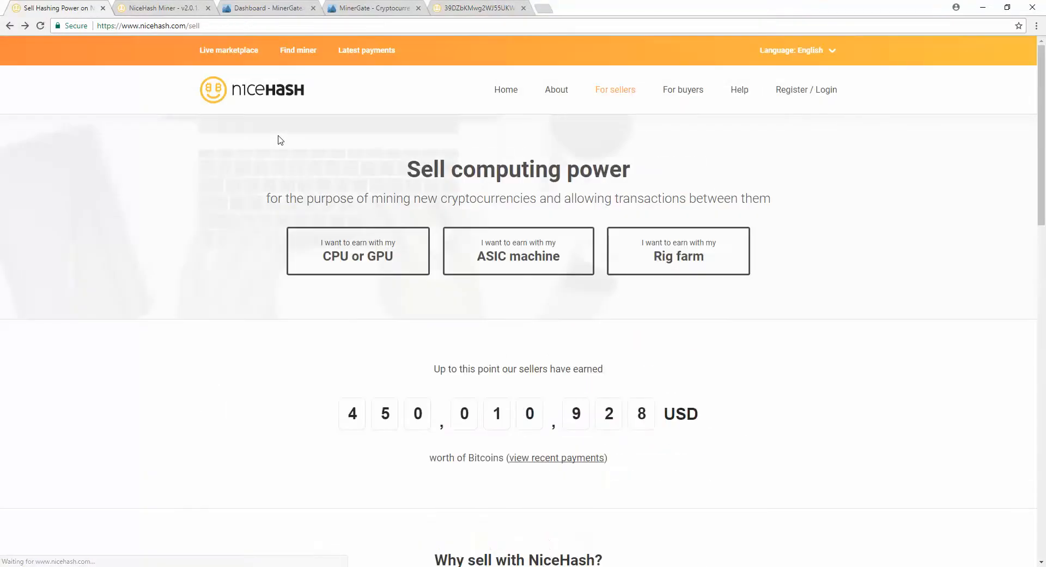
{"action": "left_click", "coordinate": [506, 89]}
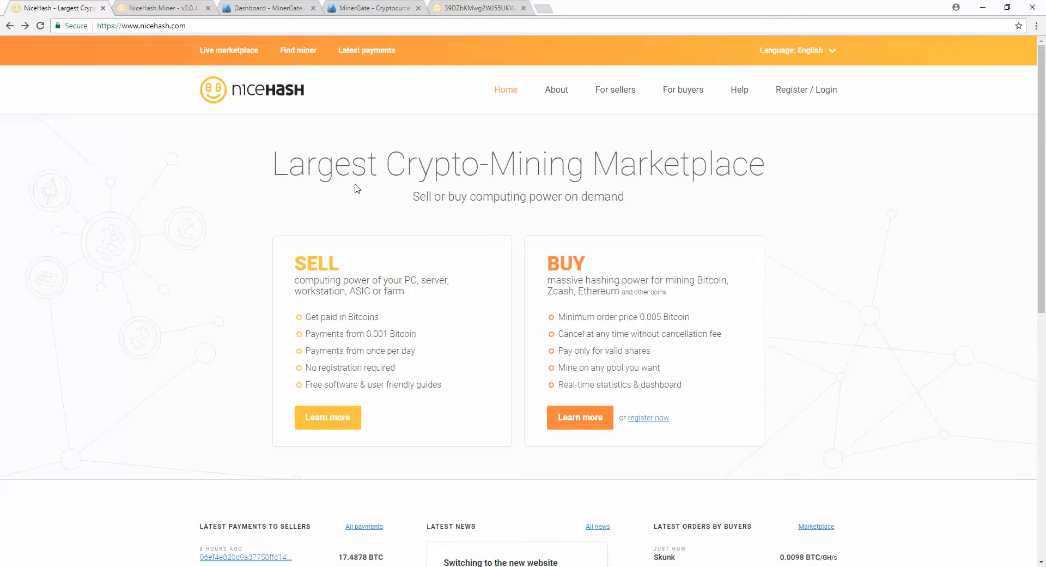
{"action": "mouse_move", "coordinate": [354, 237]}
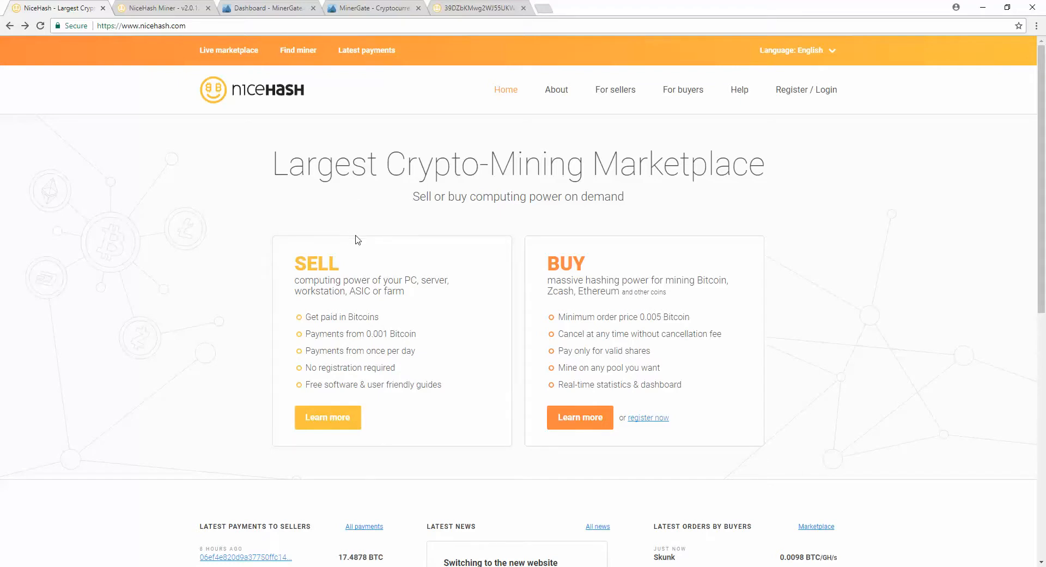
{"action": "mouse_move", "coordinate": [354, 341]}
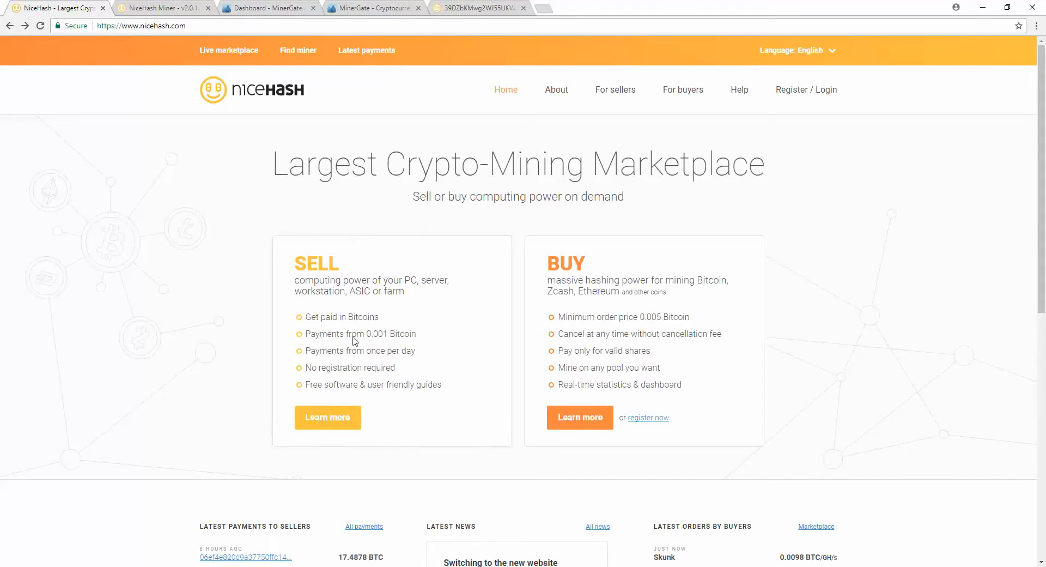
{"action": "mouse_move", "coordinate": [327, 418]}
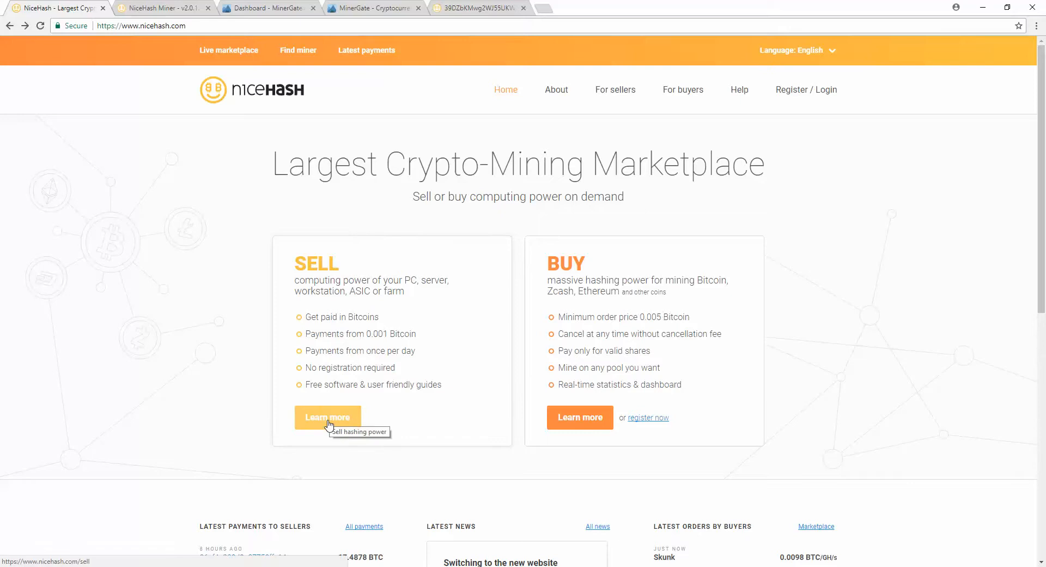
- Under SELL, choose 'CPU or GPU' and open the NiceHash Miner info page
{"action": "left_click", "coordinate": [327, 417]}
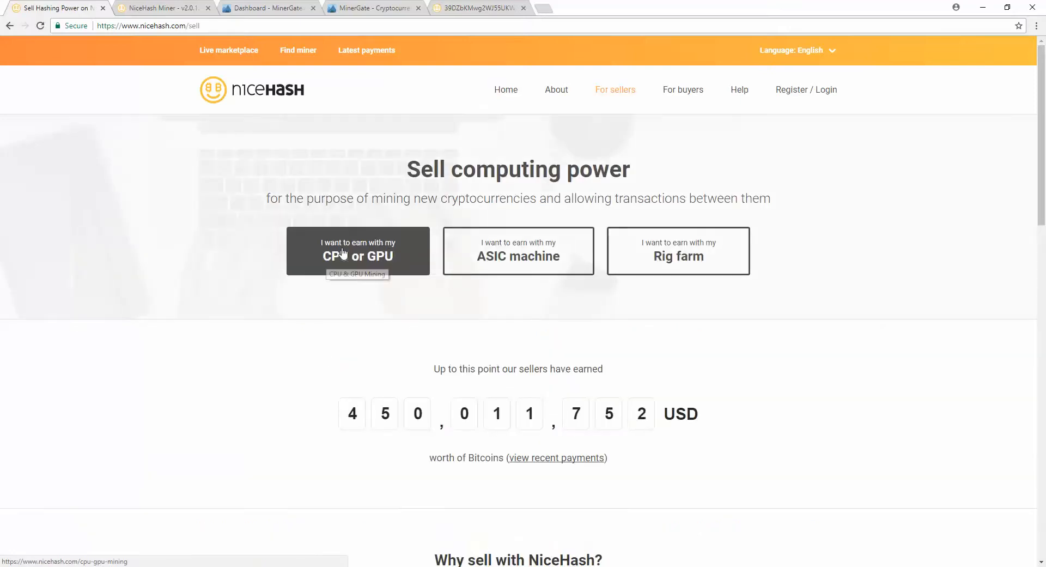
{"action": "left_click", "coordinate": [357, 250]}
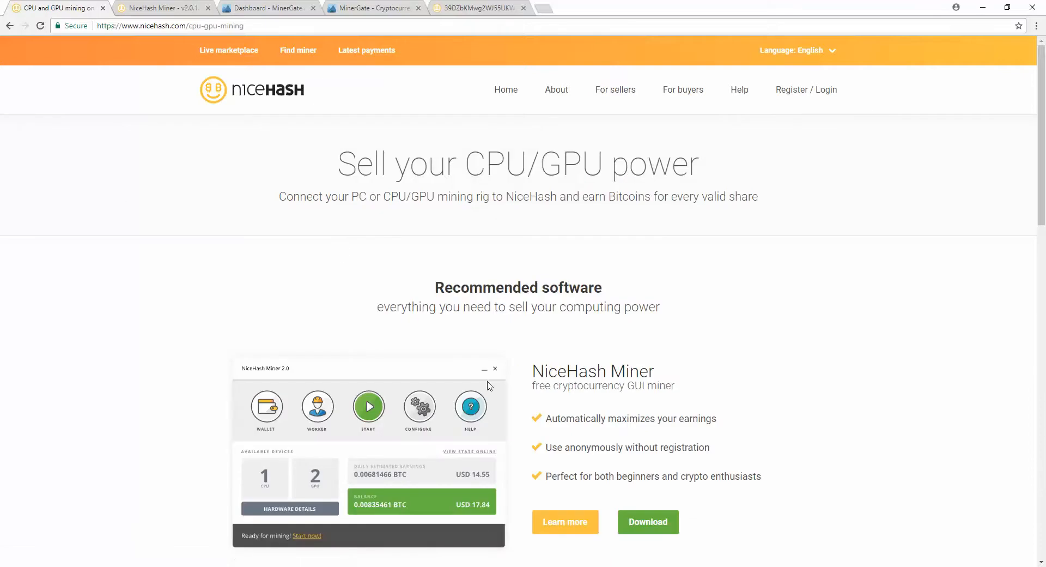
{"action": "scroll", "scroll_direction": "down", "scroll_amount": 3}
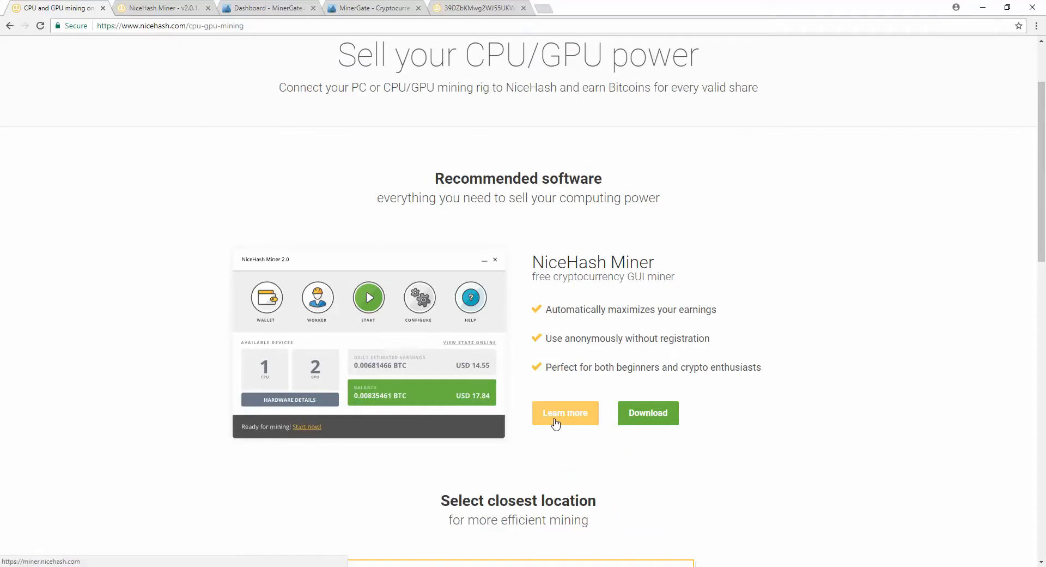
{"action": "left_click", "coordinate": [564, 412]}
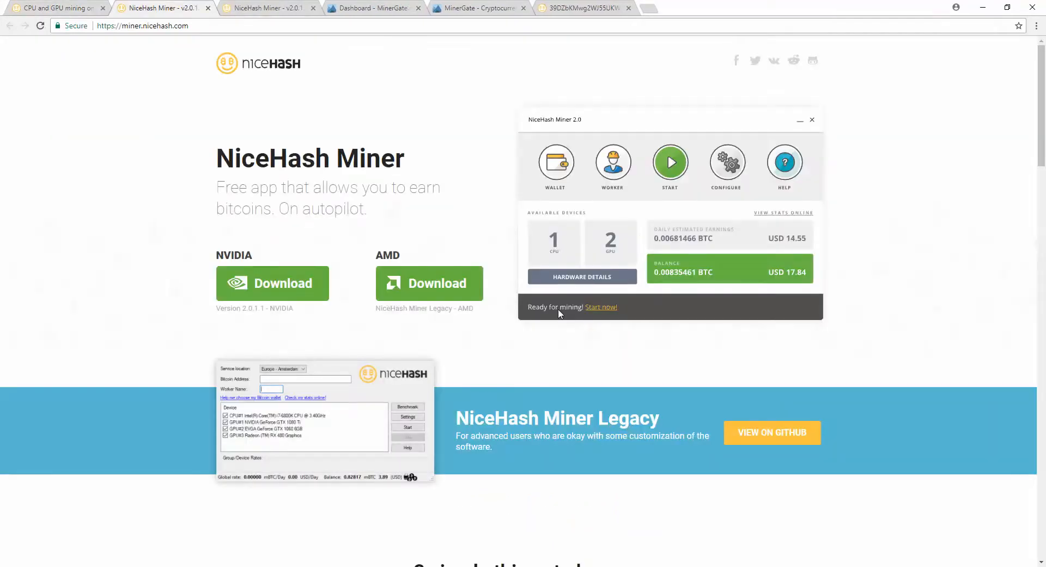
{"action": "mouse_move", "coordinate": [559, 264]}
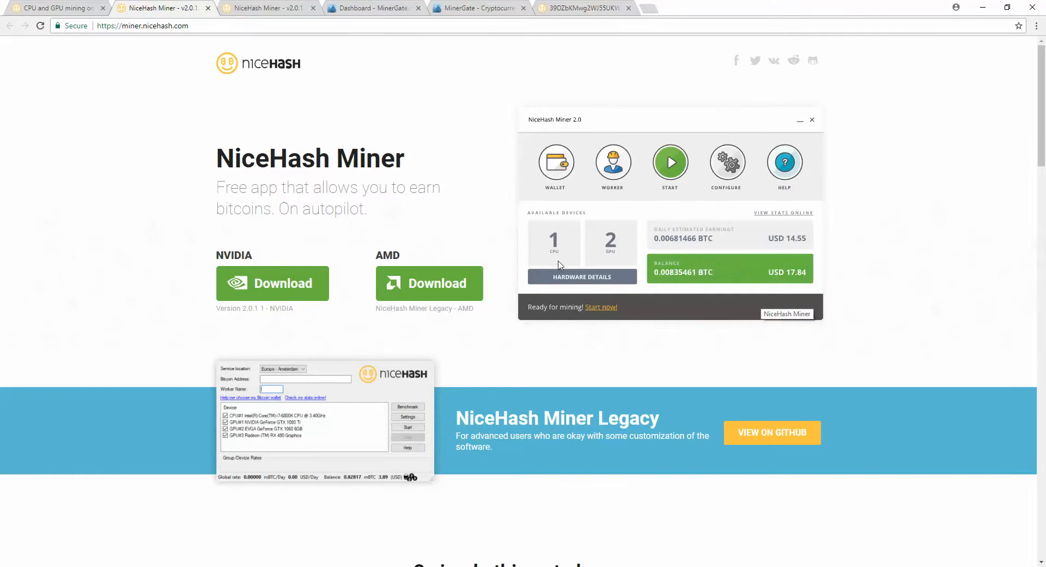
{"action": "mouse_move", "coordinate": [886, 30]}
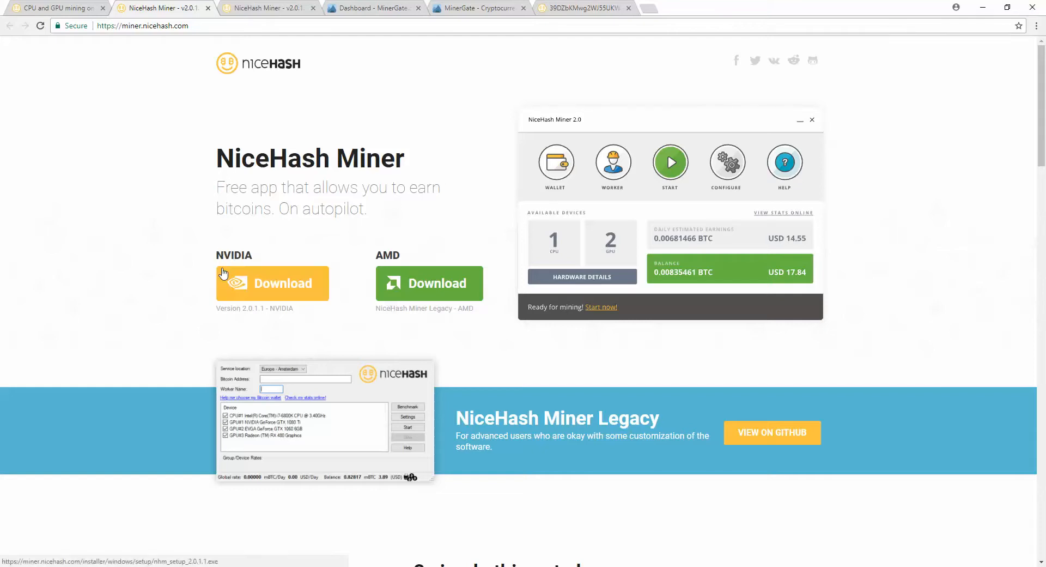
{"action": "mouse_move", "coordinate": [434, 260]}
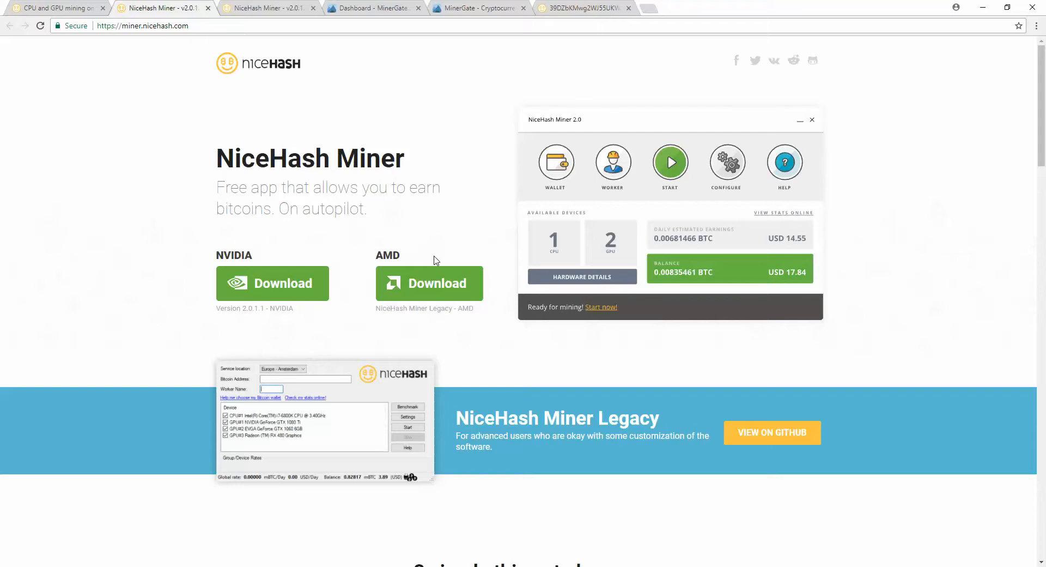
{"action": "mouse_move", "coordinate": [981, 6]}
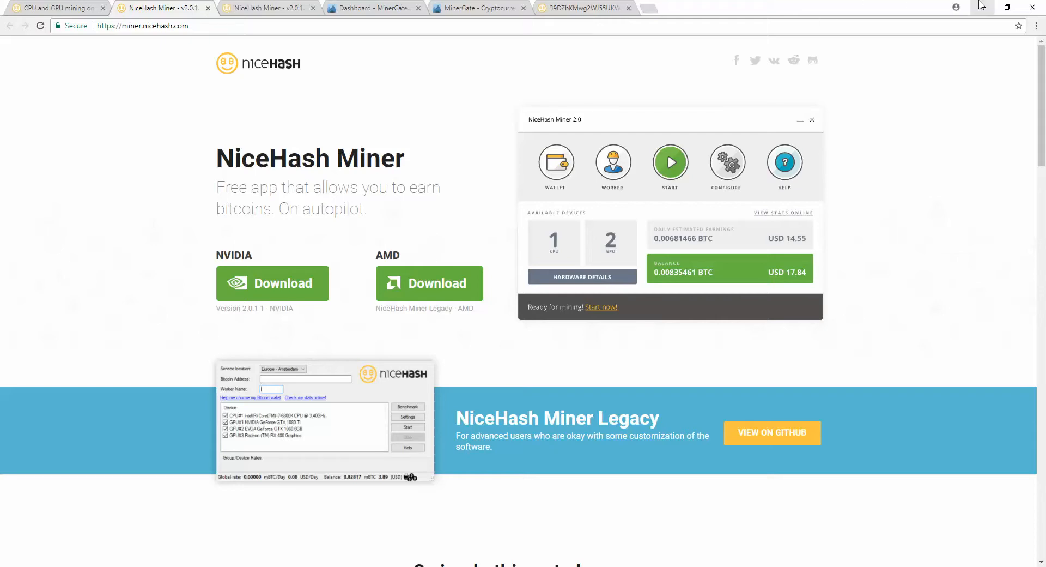
{"action": "mouse_move", "coordinate": [981, 7]}
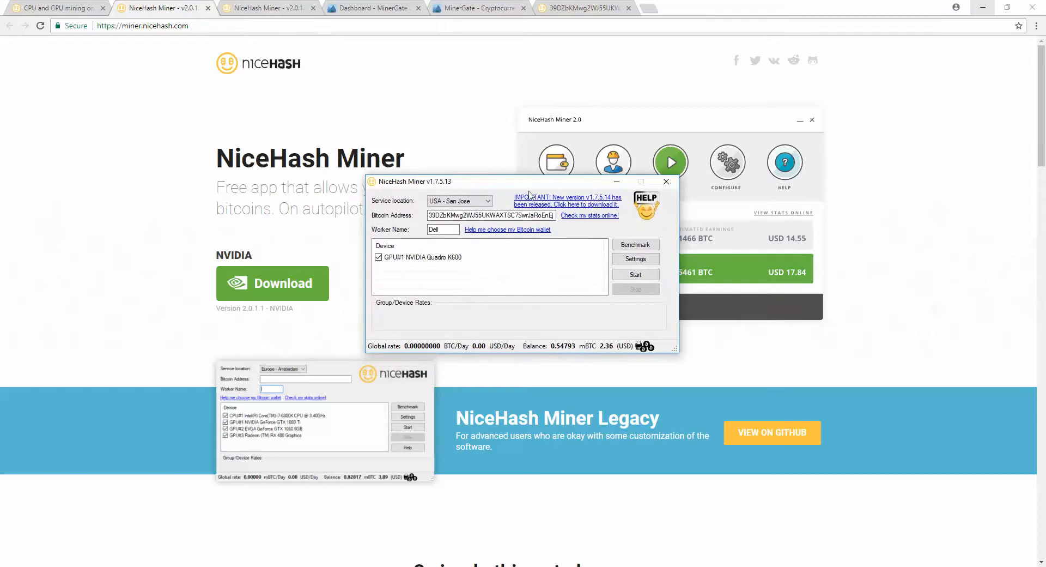
{"action": "mouse_move", "coordinate": [472, 241]}
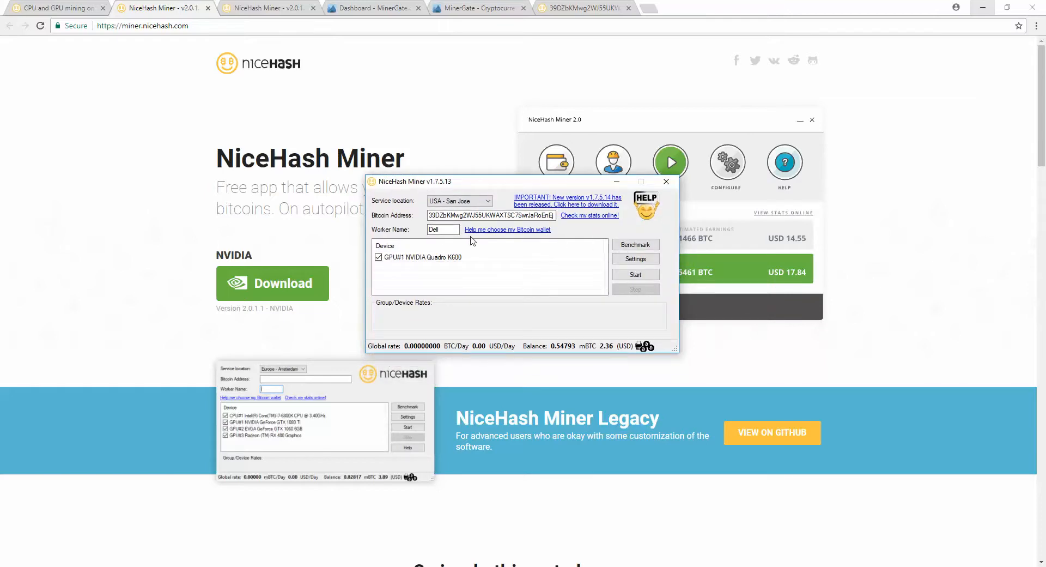
{"action": "mouse_move", "coordinate": [672, 263]}
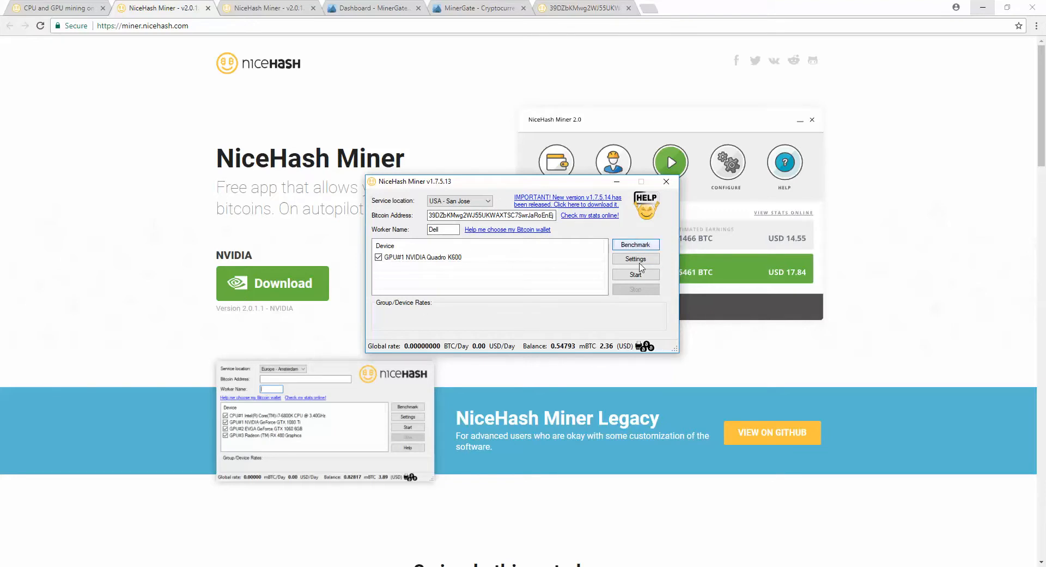
- Start mining on the Quadro K600 GPU, stop the run, and close the console
{"action": "left_click", "coordinate": [634, 274]}
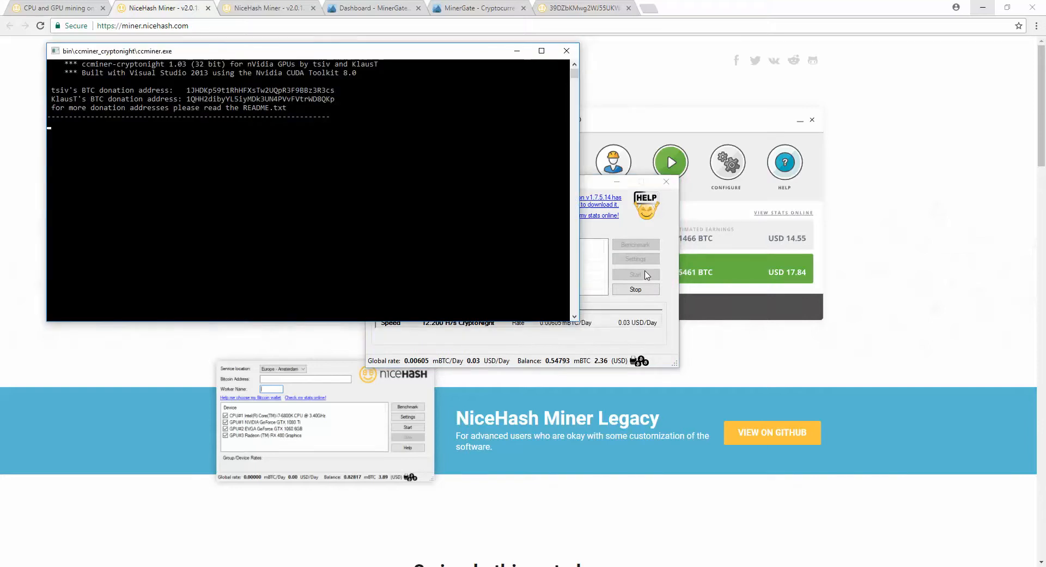
{"action": "left_click", "coordinate": [635, 274]}
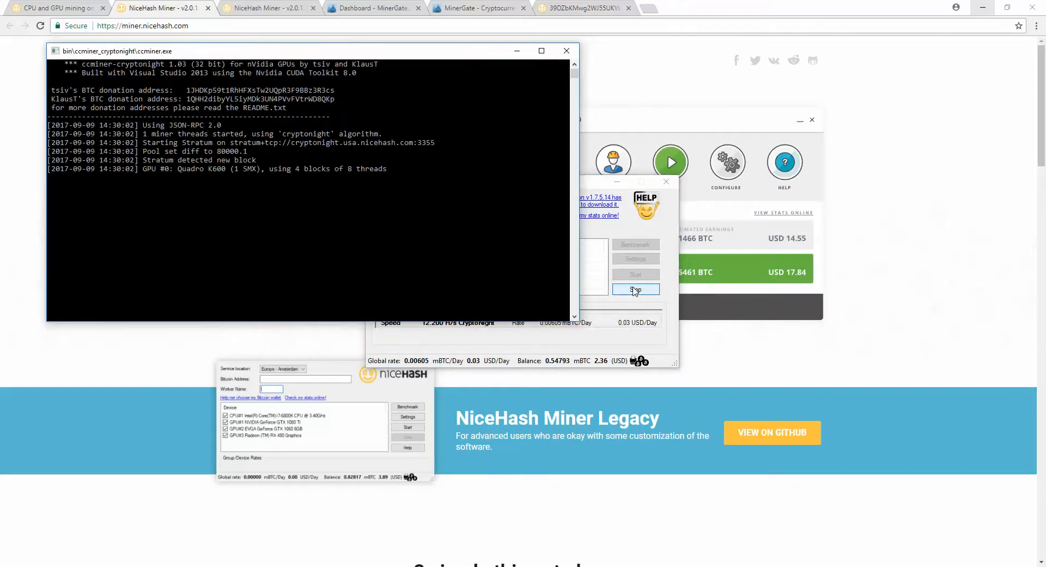
{"action": "left_click", "coordinate": [635, 289]}
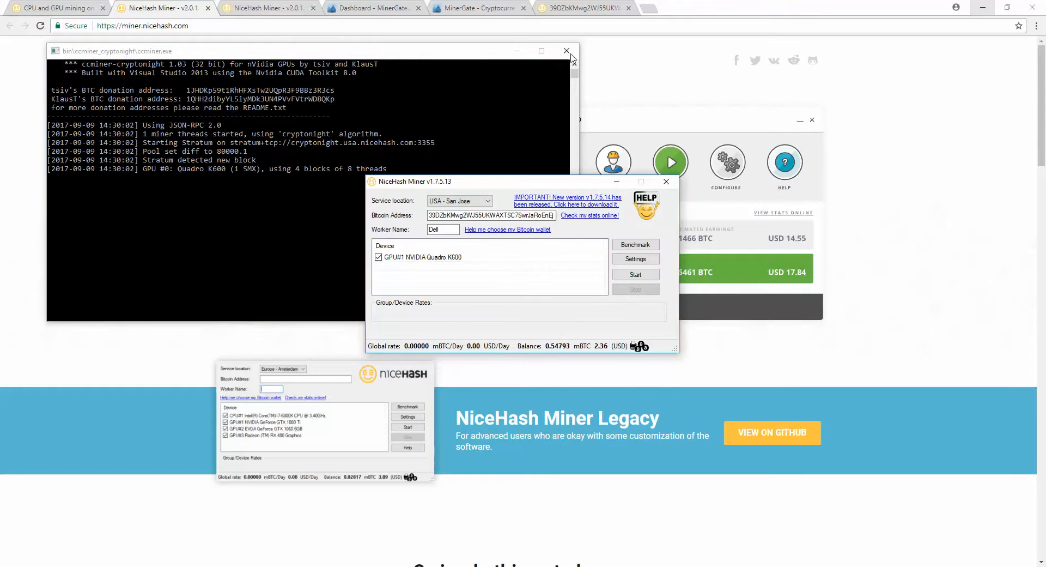
{"action": "left_click", "coordinate": [567, 50]}
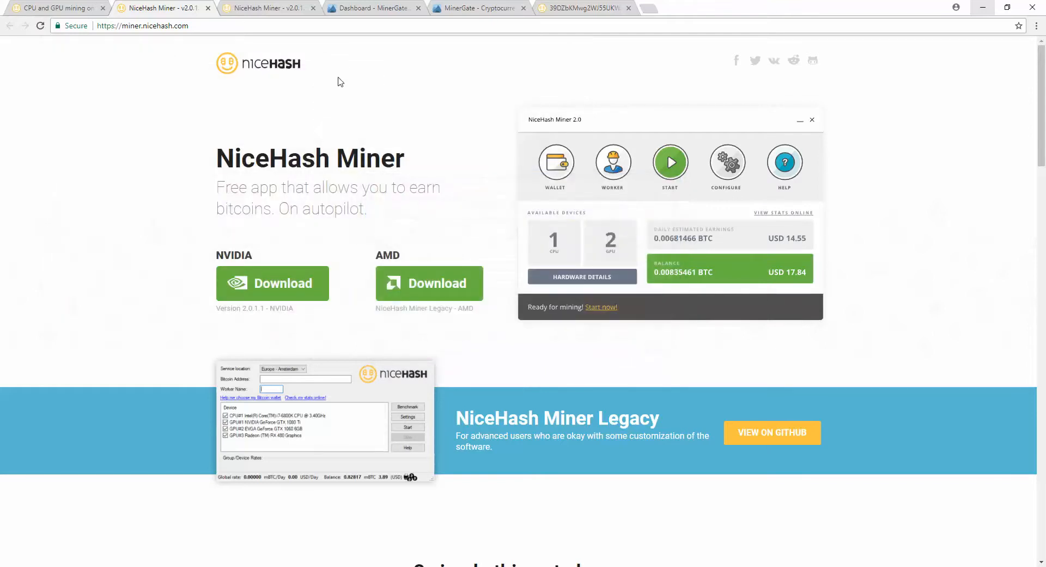
{"action": "mouse_move", "coordinate": [270, 7]}
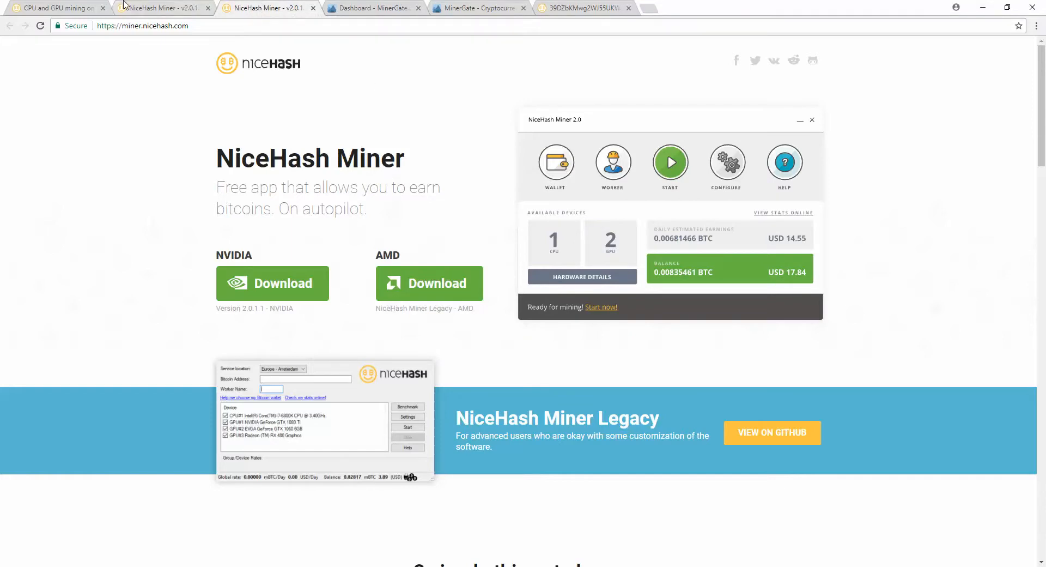
- Open the NiceHashMiner_v1.7.5.13 folder and relaunch the NiceHashMiner application
{"action": "left_click", "coordinate": [56, 7]}
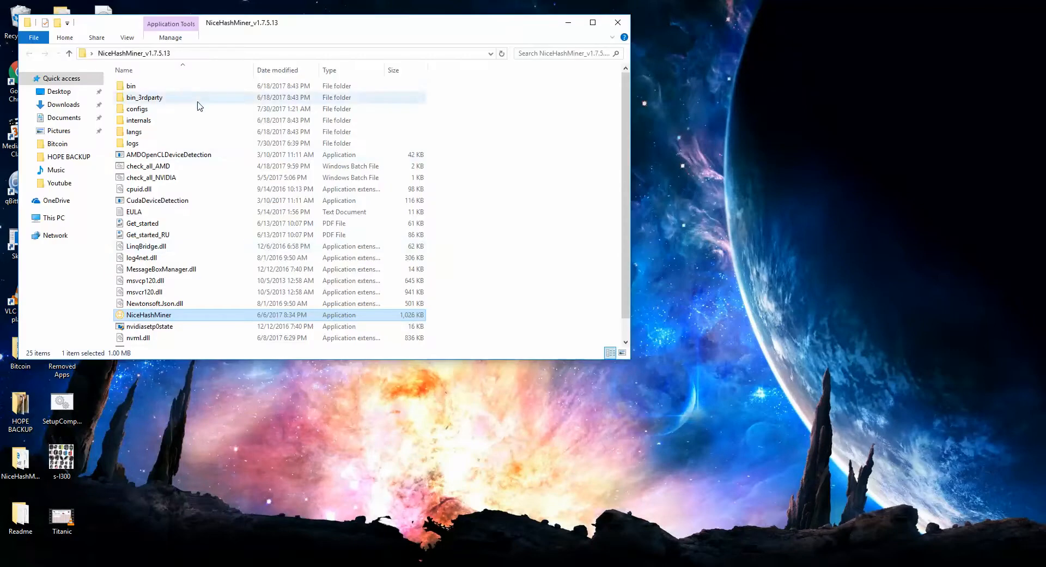
{"action": "mouse_move", "coordinate": [464, 299]}
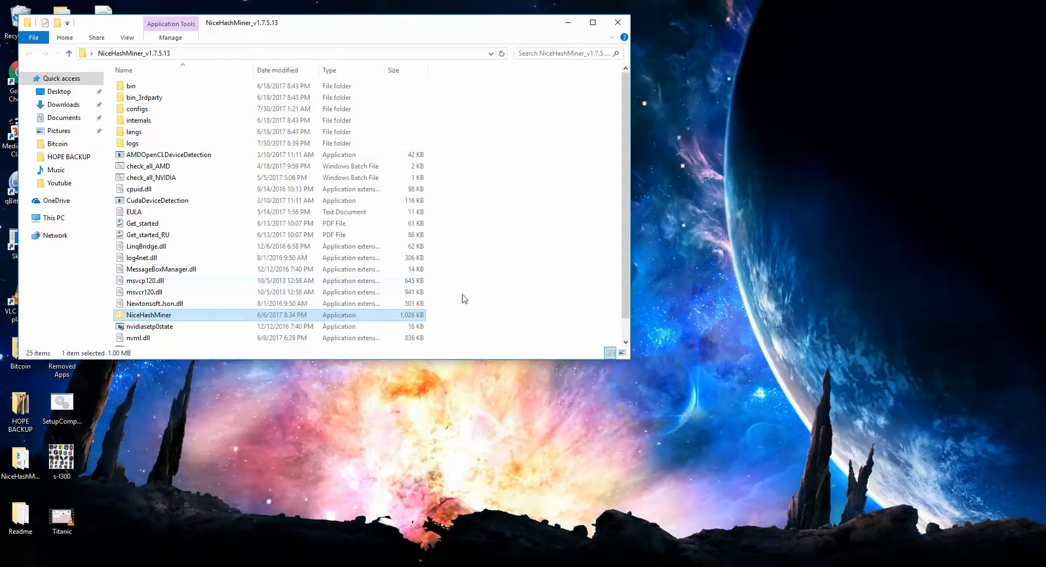
{"action": "mouse_move", "coordinate": [493, 304]}
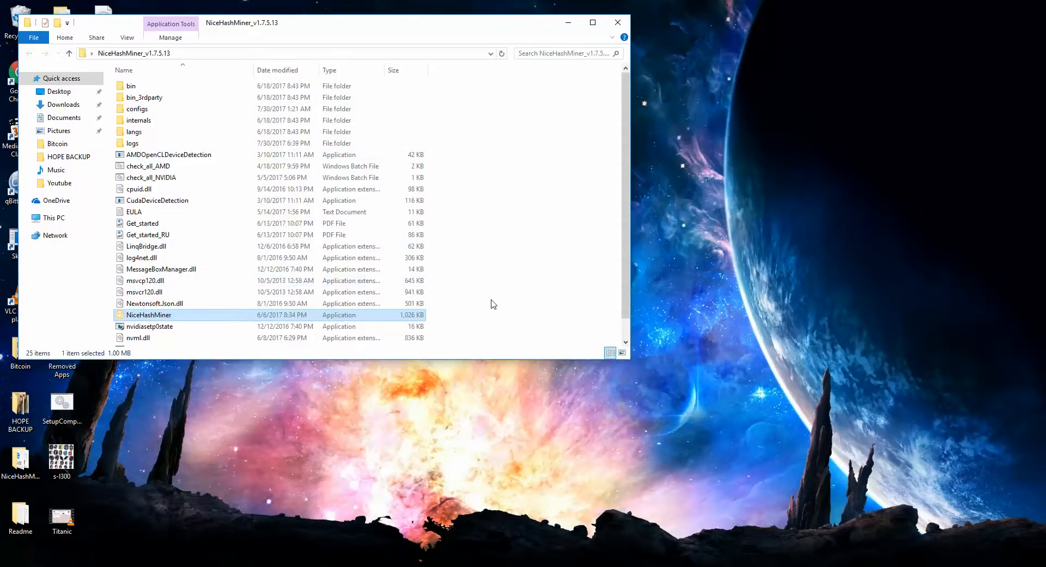
{"action": "double_click", "coordinate": [149, 314]}
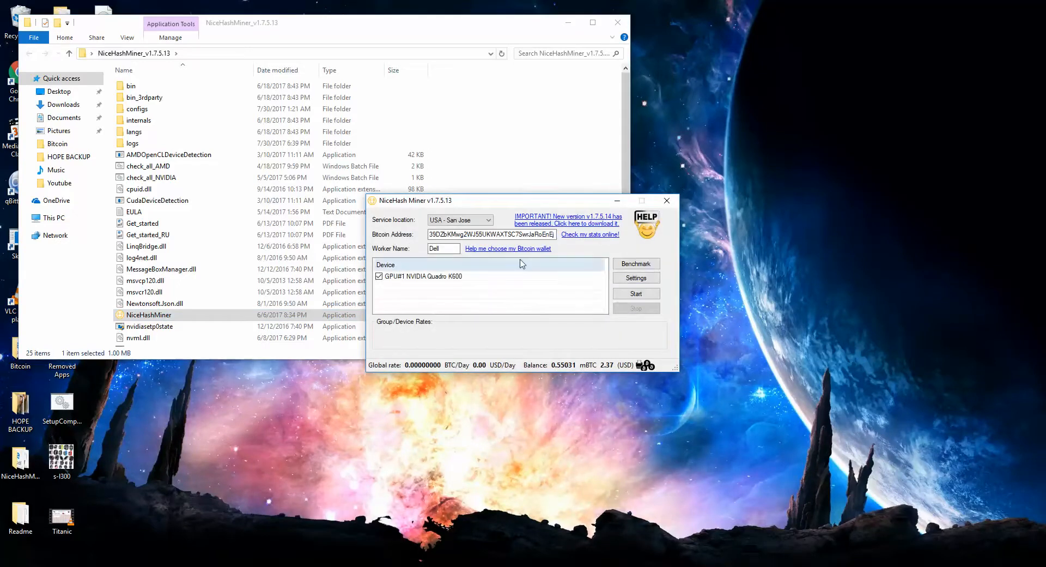
- Open the NiceHash stats page for the miner's bitcoin wallet address
{"action": "left_click", "coordinate": [589, 234]}
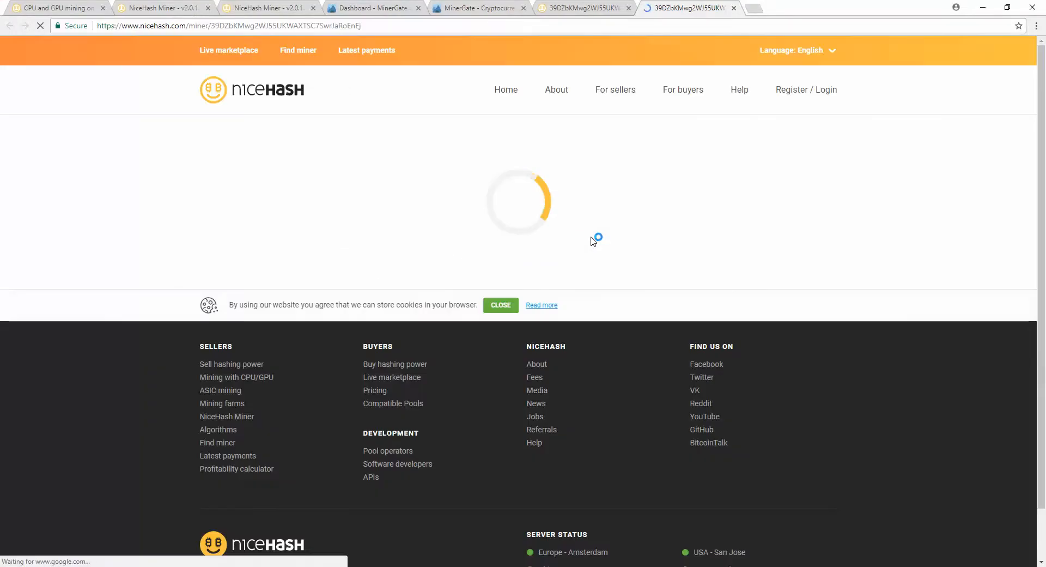
{"action": "mouse_move", "coordinate": [606, 382]}
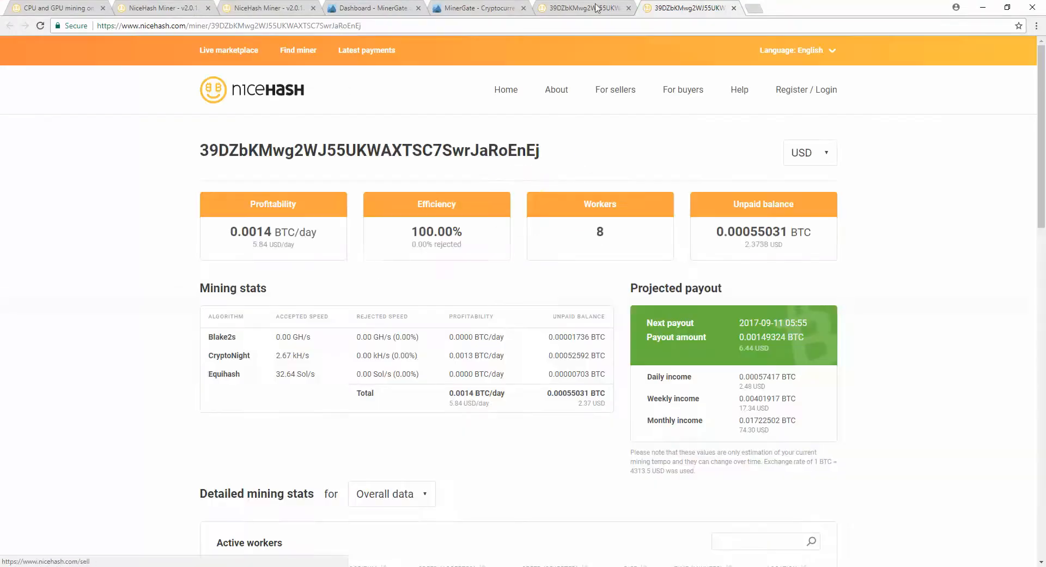
{"action": "mouse_move", "coordinate": [582, 239]}
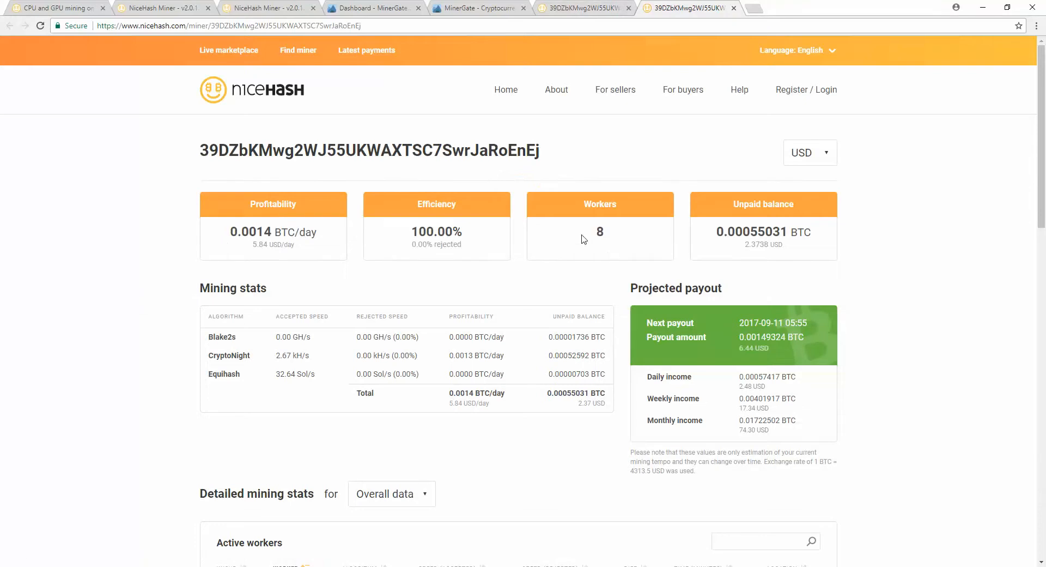
{"action": "mouse_move", "coordinate": [271, 253]}
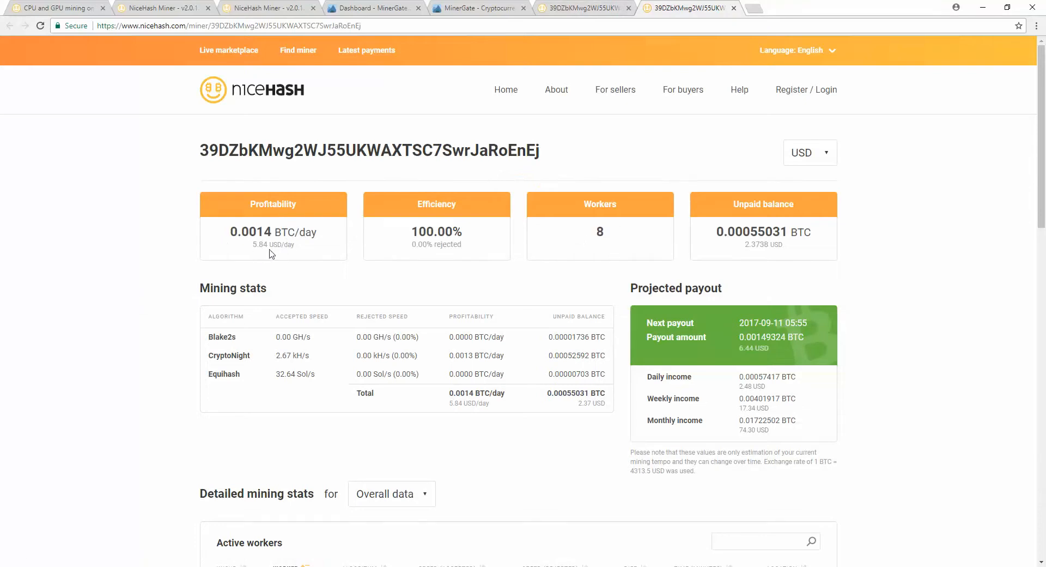
{"action": "mouse_move", "coordinate": [730, 199]}
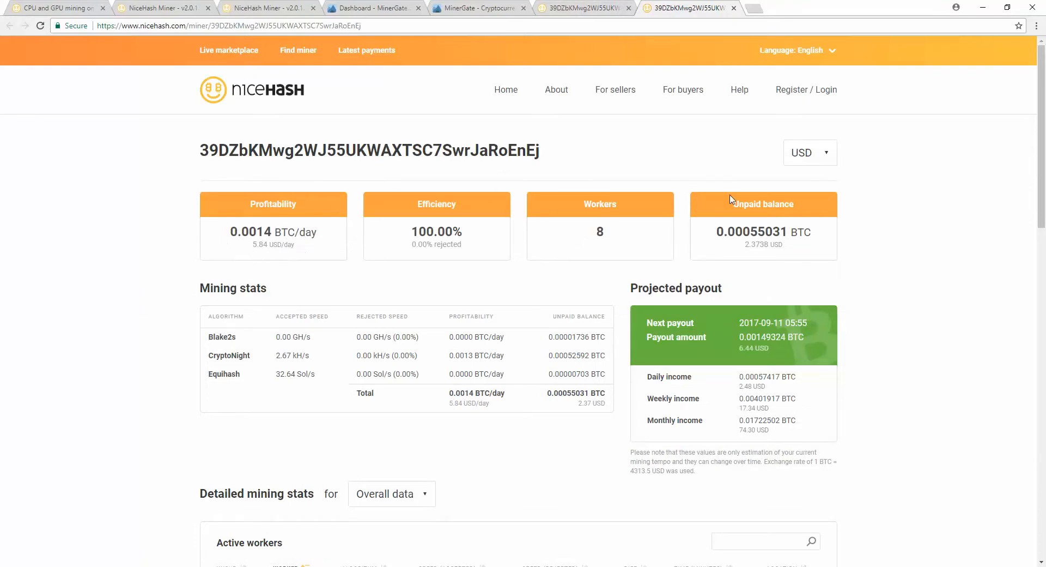
{"action": "mouse_move", "coordinate": [731, 221]}
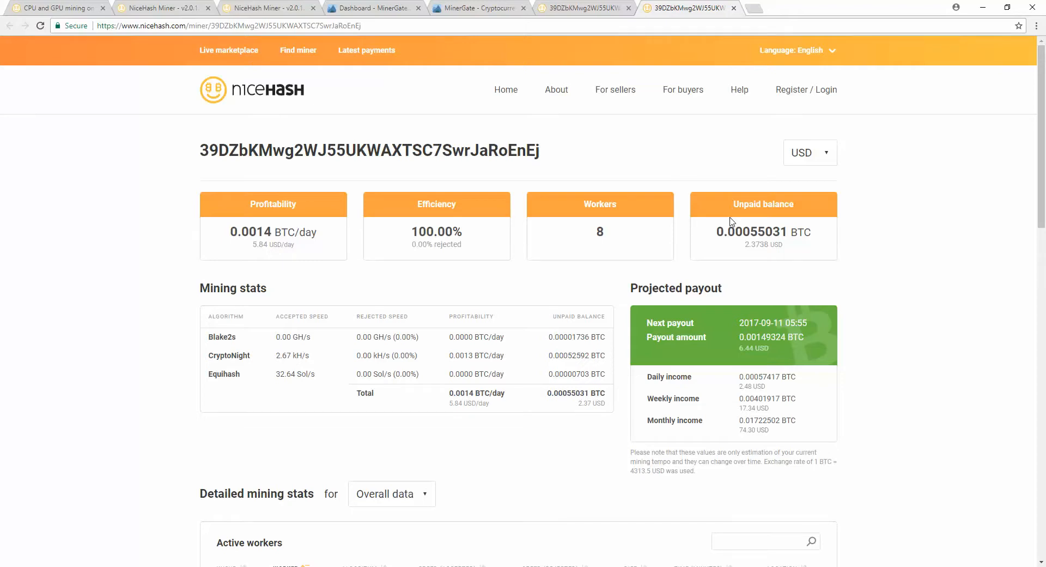
{"action": "mouse_move", "coordinate": [765, 242]}
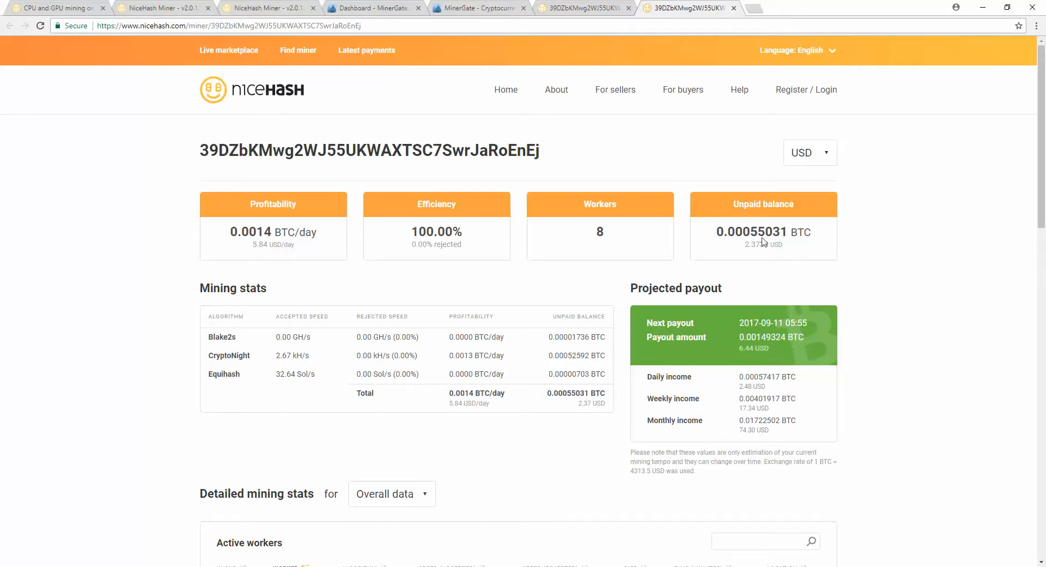
{"action": "mouse_move", "coordinate": [568, 315]}
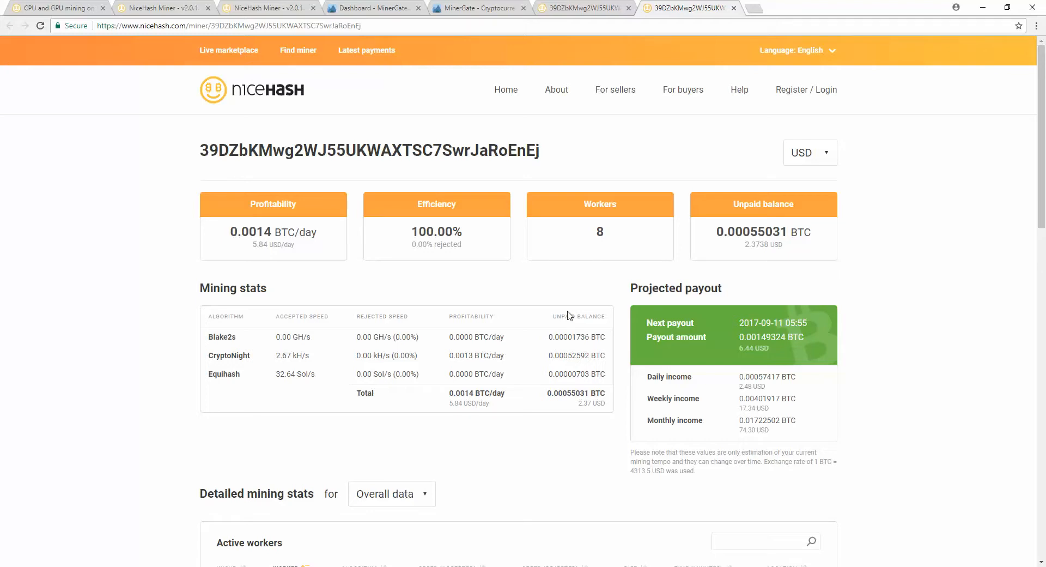
{"action": "mouse_move", "coordinate": [449, 221]}
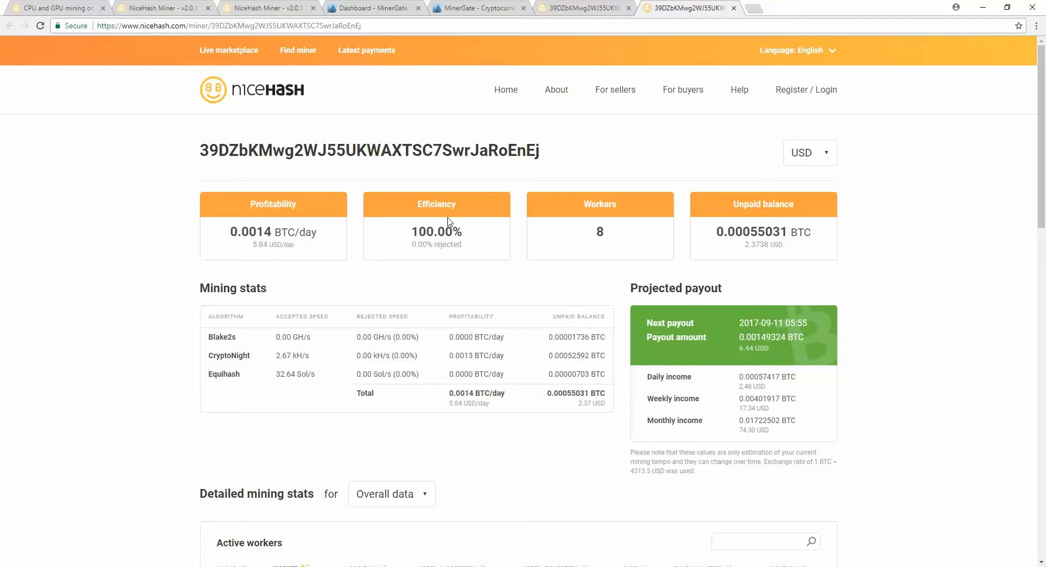
{"action": "mouse_move", "coordinate": [826, 90]}
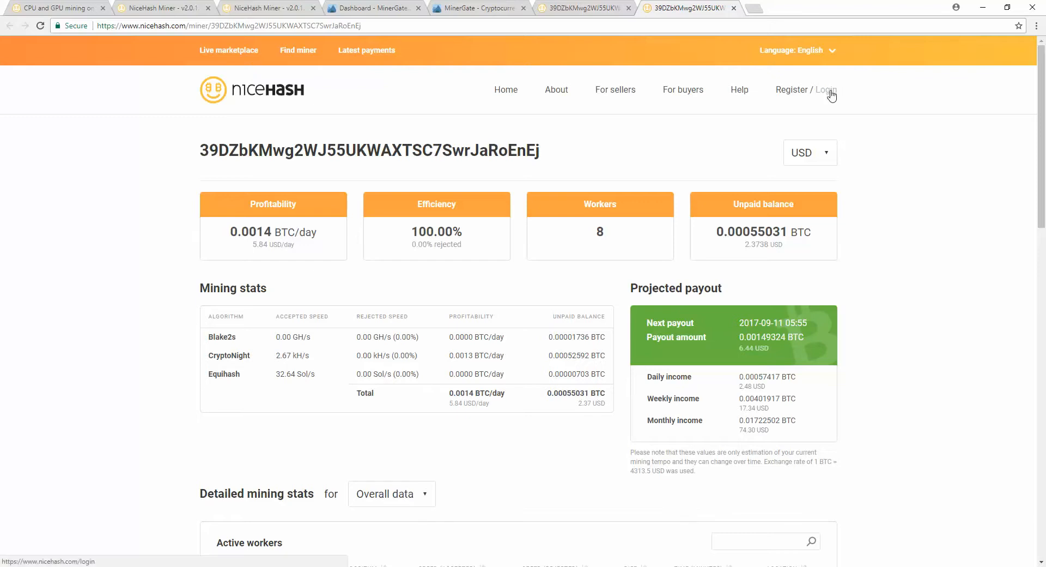
{"action": "mouse_move", "coordinate": [262, 84]}
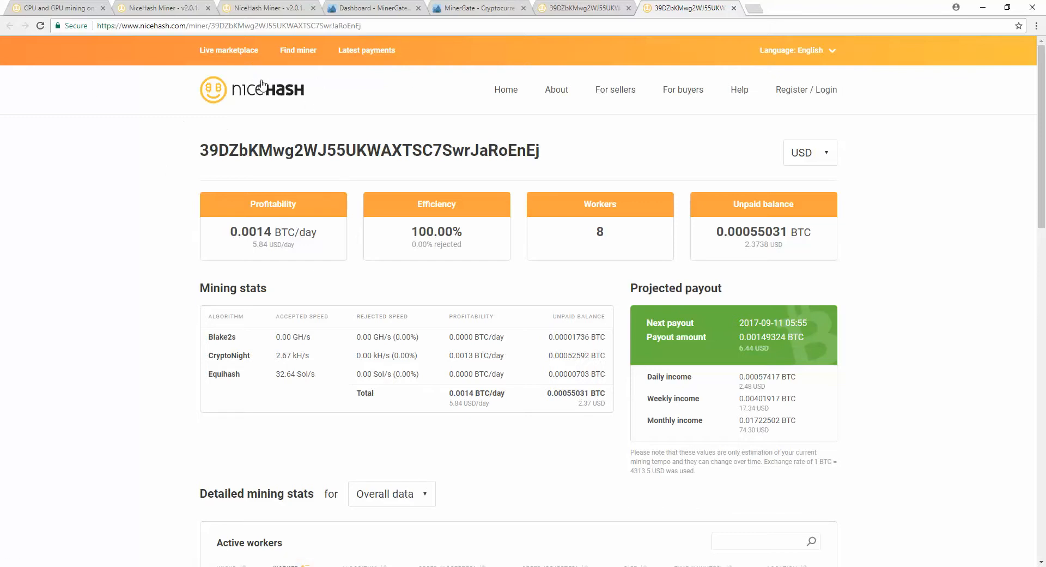
{"action": "mouse_move", "coordinate": [267, 73]}
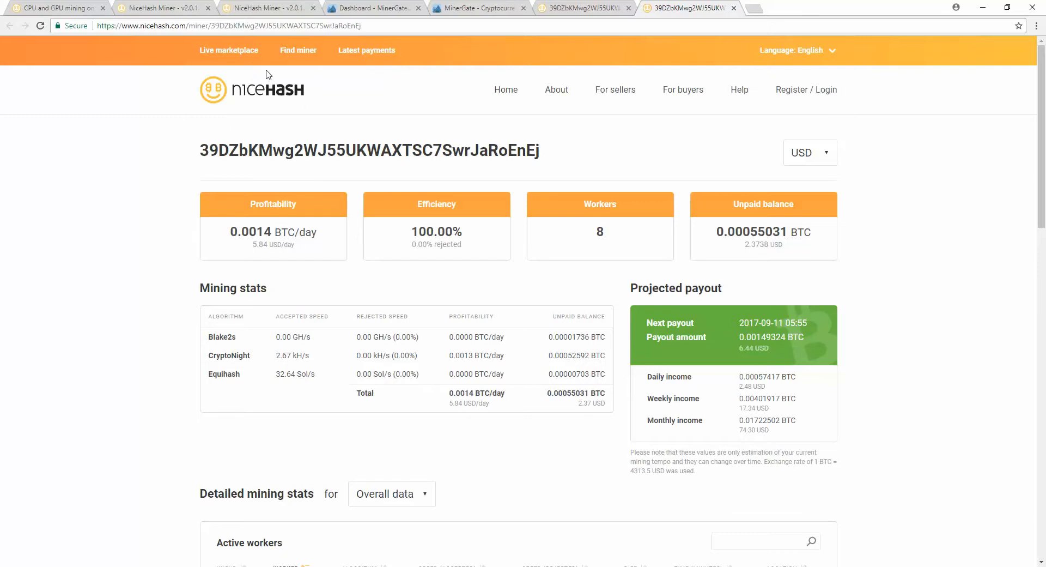
{"action": "mouse_move", "coordinate": [272, 83]}
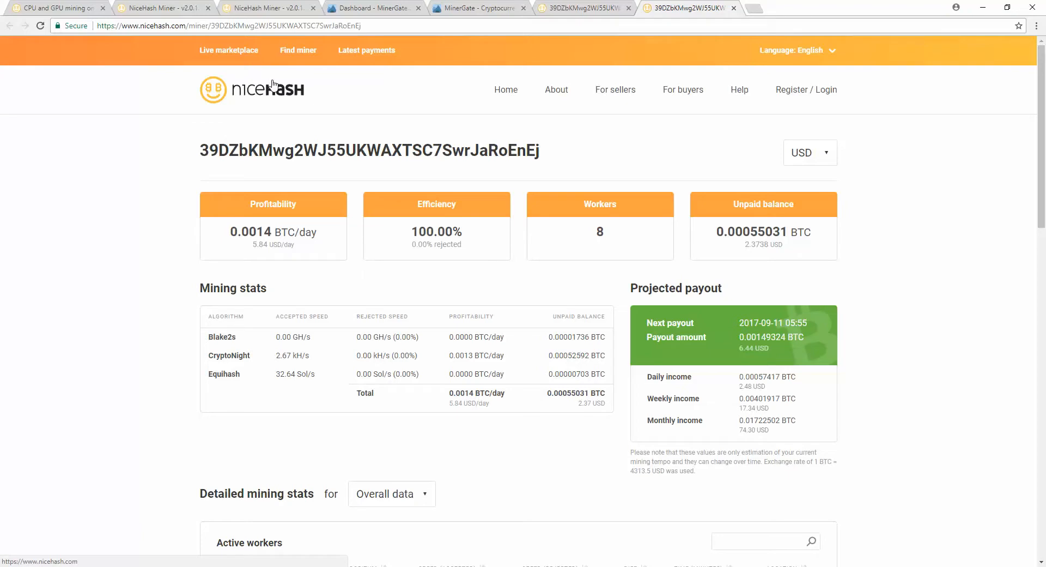
{"action": "mouse_move", "coordinate": [268, 98]}
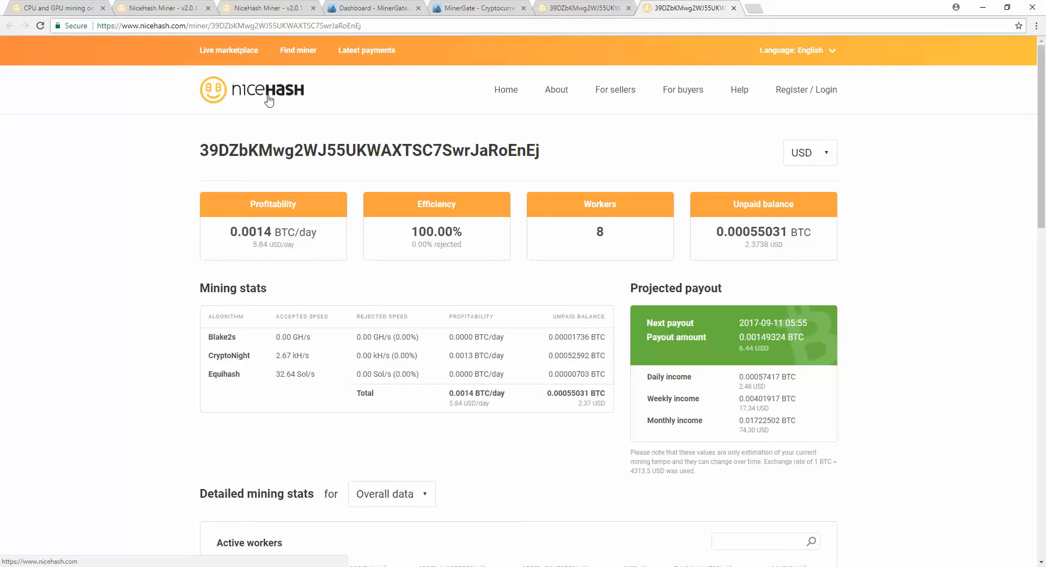
{"action": "mouse_move", "coordinate": [205, 106]}
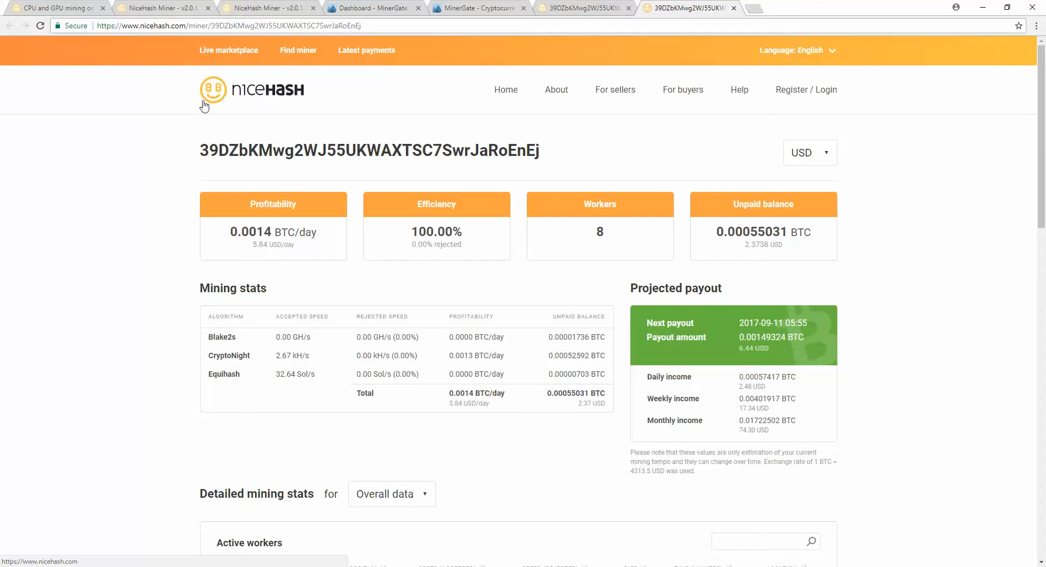
{"action": "mouse_move", "coordinate": [317, 98]}
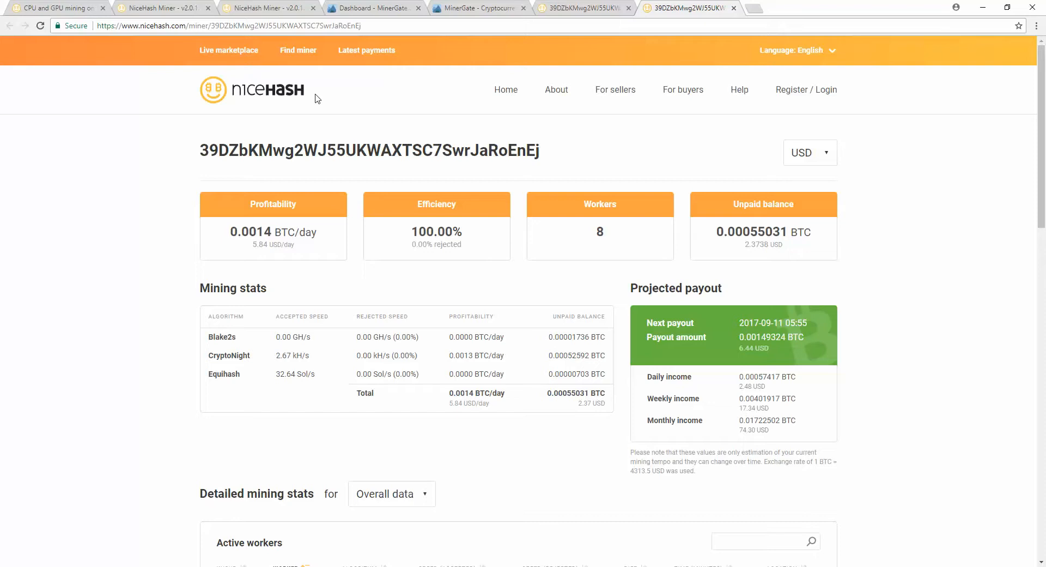
{"action": "mouse_move", "coordinate": [667, 404]}
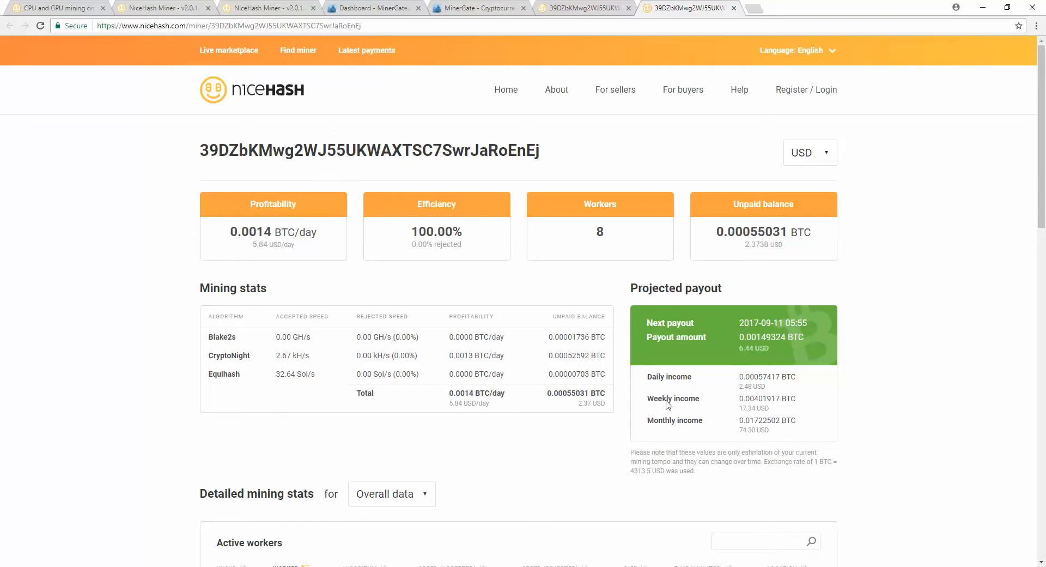
{"action": "mouse_move", "coordinate": [675, 367]}
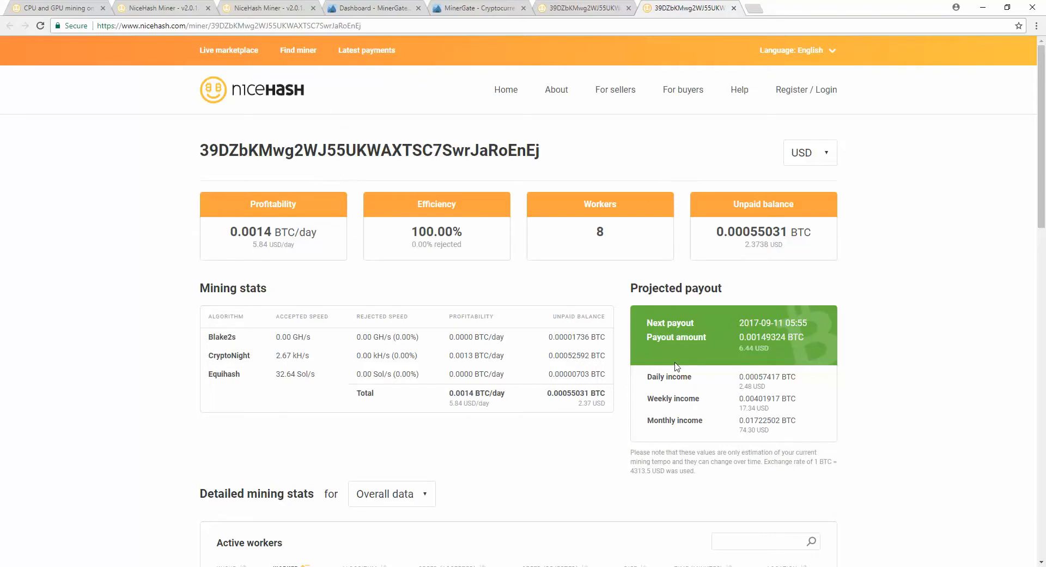
{"action": "mouse_move", "coordinate": [608, 190]}
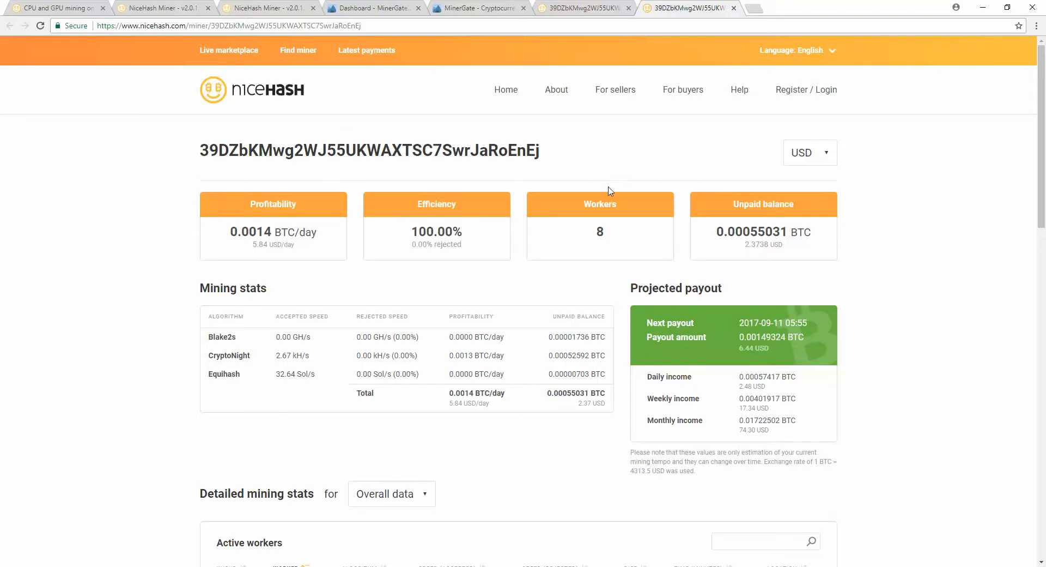
{"action": "mouse_move", "coordinate": [340, 473]}
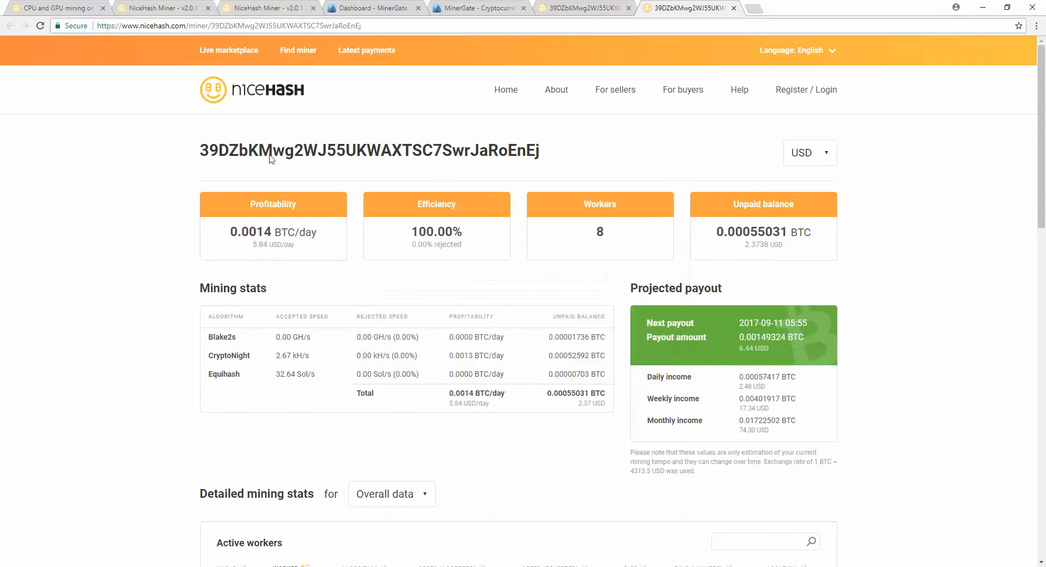
{"action": "mouse_move", "coordinate": [604, 202]}
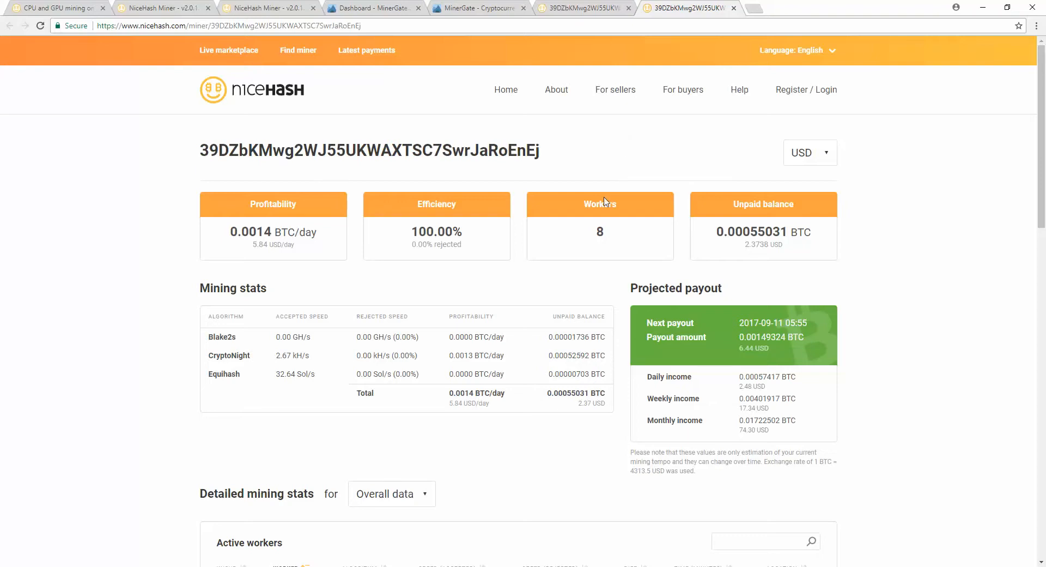
{"action": "mouse_move", "coordinate": [483, 391]}
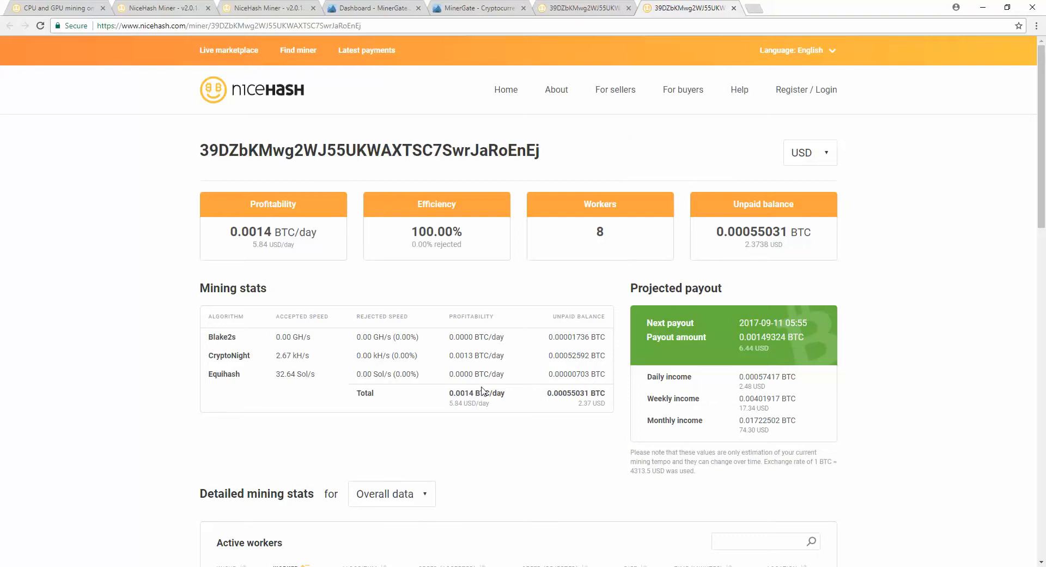
{"action": "mouse_move", "coordinate": [452, 480]}
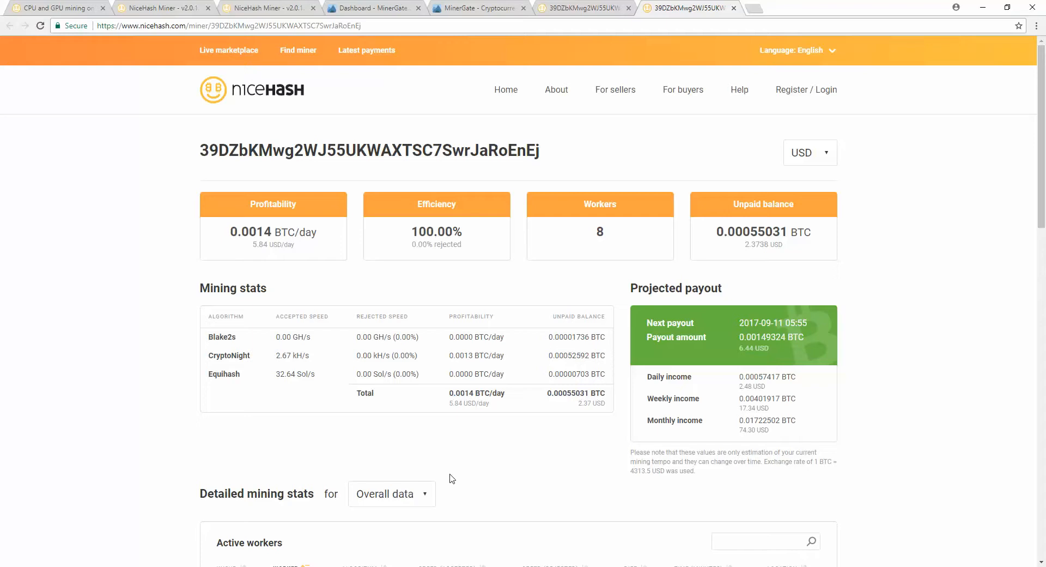
{"action": "scroll", "scroll_direction": "down", "scroll_amount": 3}
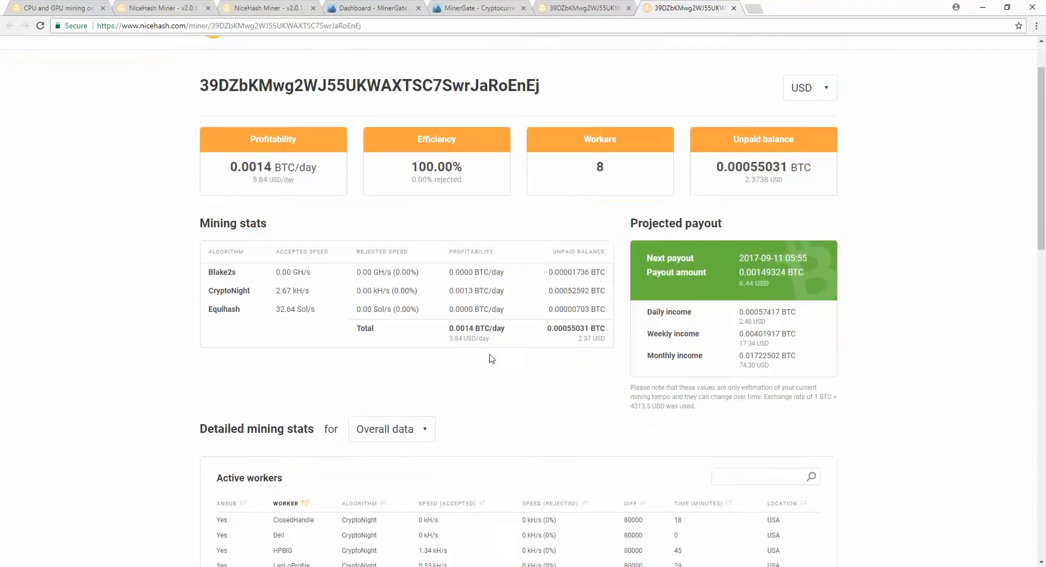
{"action": "scroll", "scroll_direction": "down", "scroll_amount": 3}
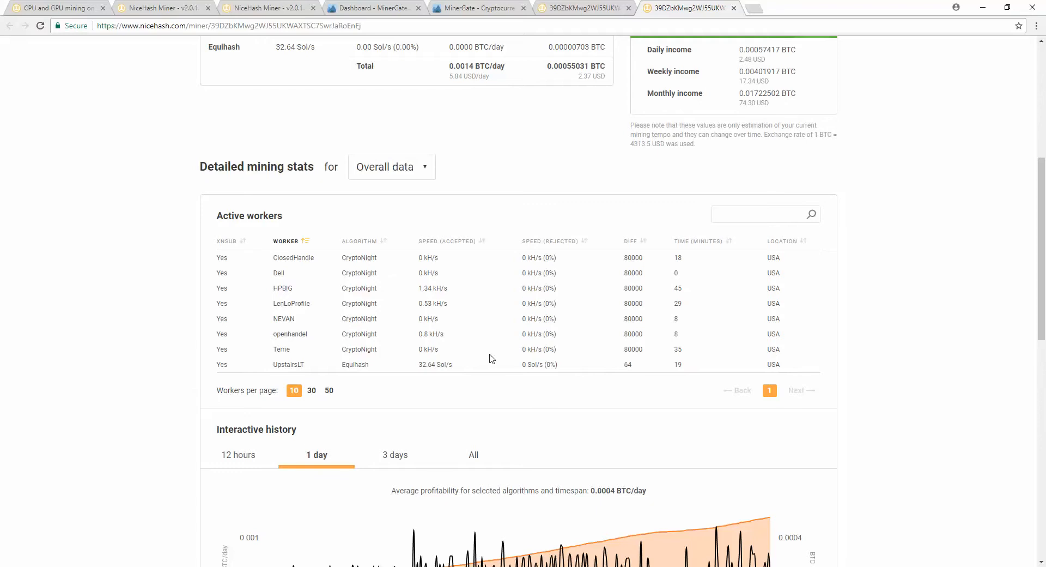
{"action": "scroll", "scroll_direction": "down", "scroll_amount": 3}
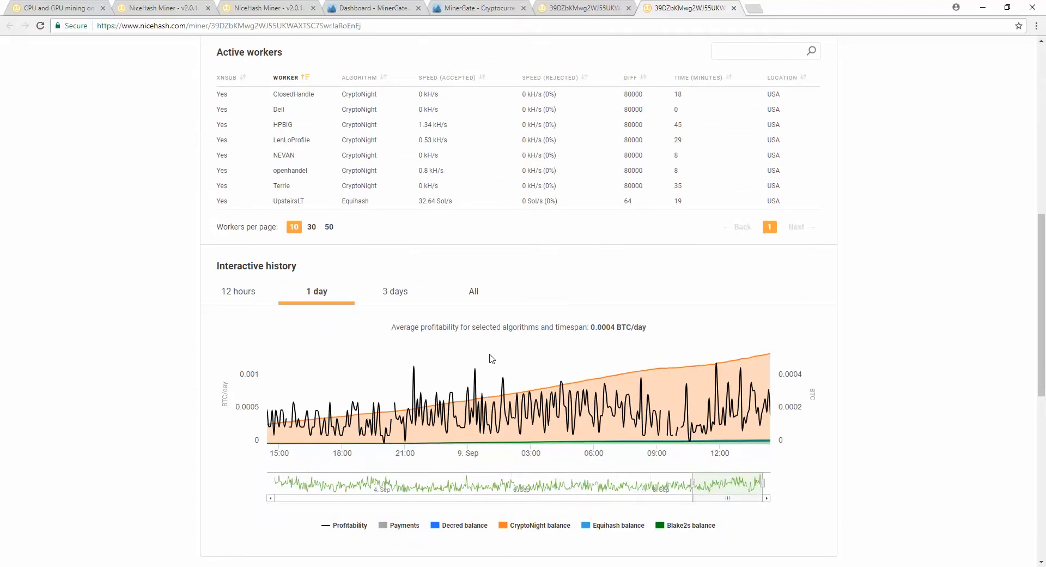
{"action": "scroll", "scroll_direction": "down", "scroll_amount": 3}
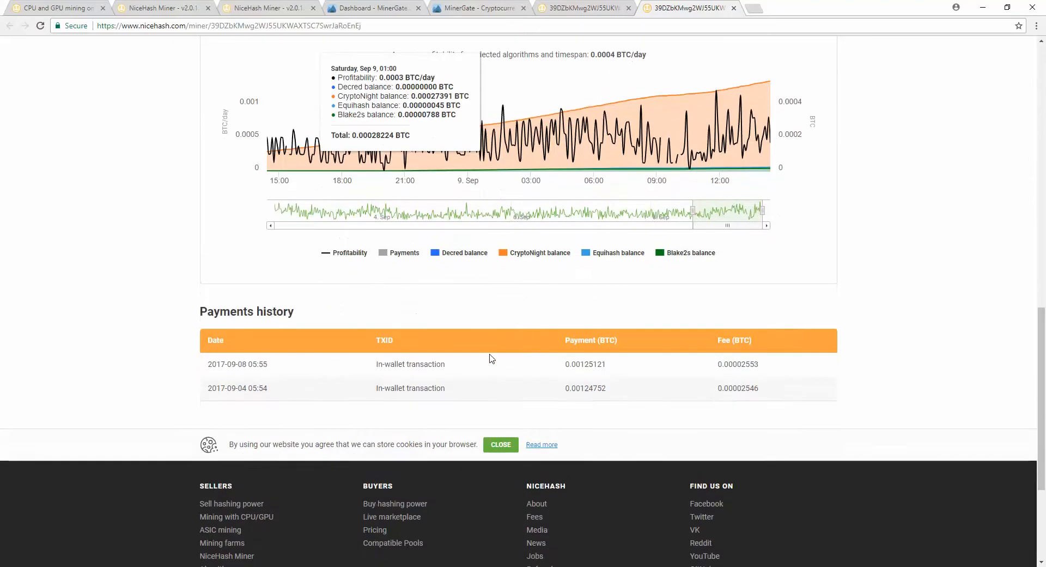
{"action": "scroll", "scroll_direction": "up", "scroll_amount": 3}
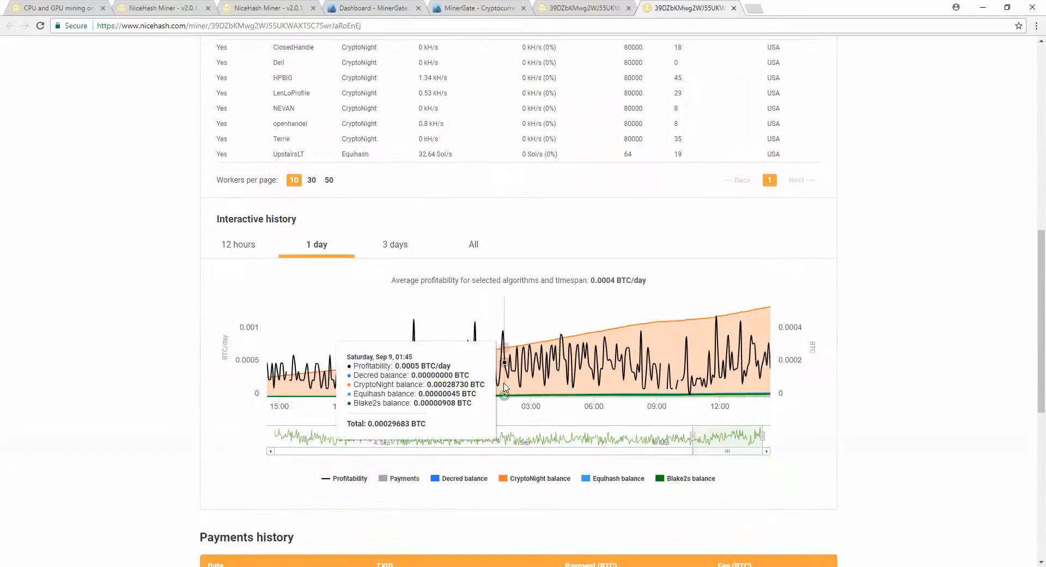
{"action": "scroll", "scroll_direction": "up", "scroll_amount": 3}
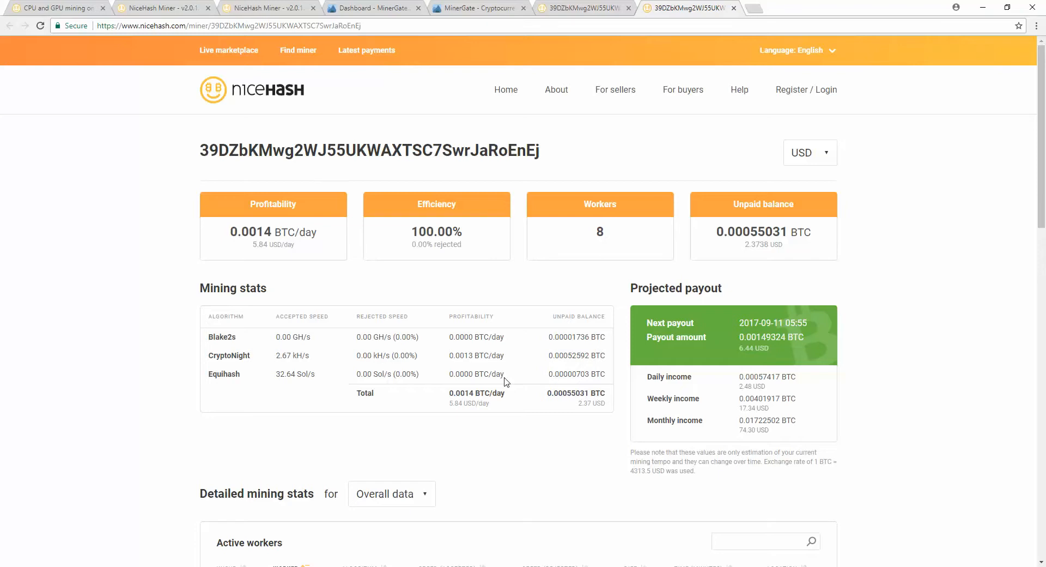
{"action": "mouse_move", "coordinate": [541, 181]}
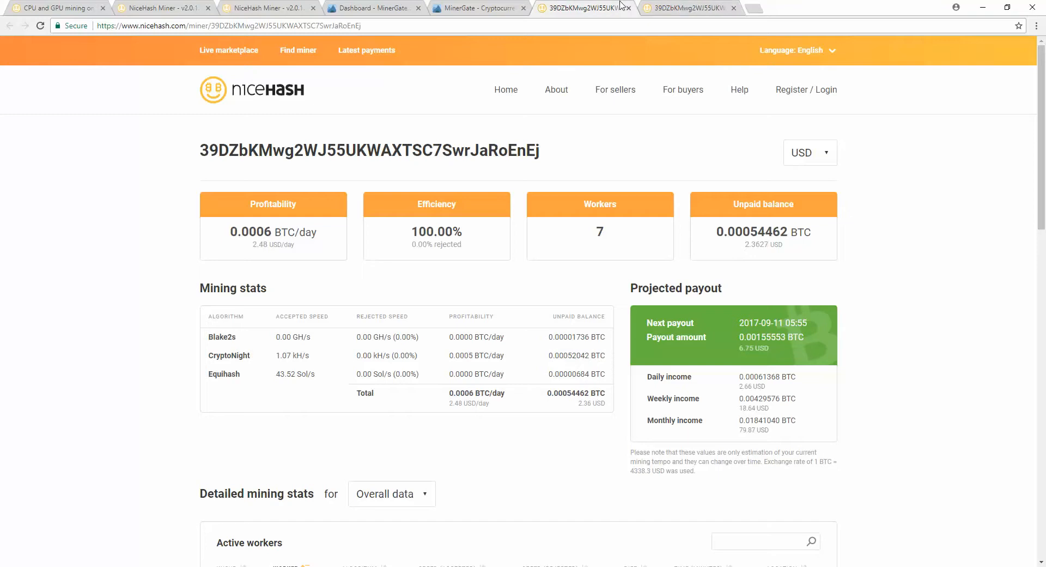
{"action": "mouse_move", "coordinate": [422, 69]}
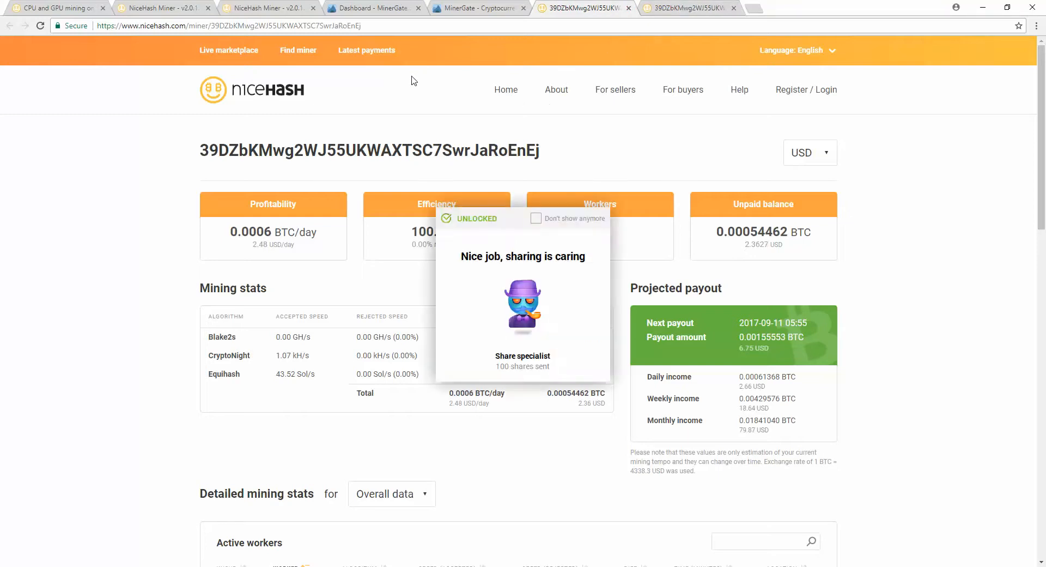
{"action": "mouse_move", "coordinate": [497, 246]}
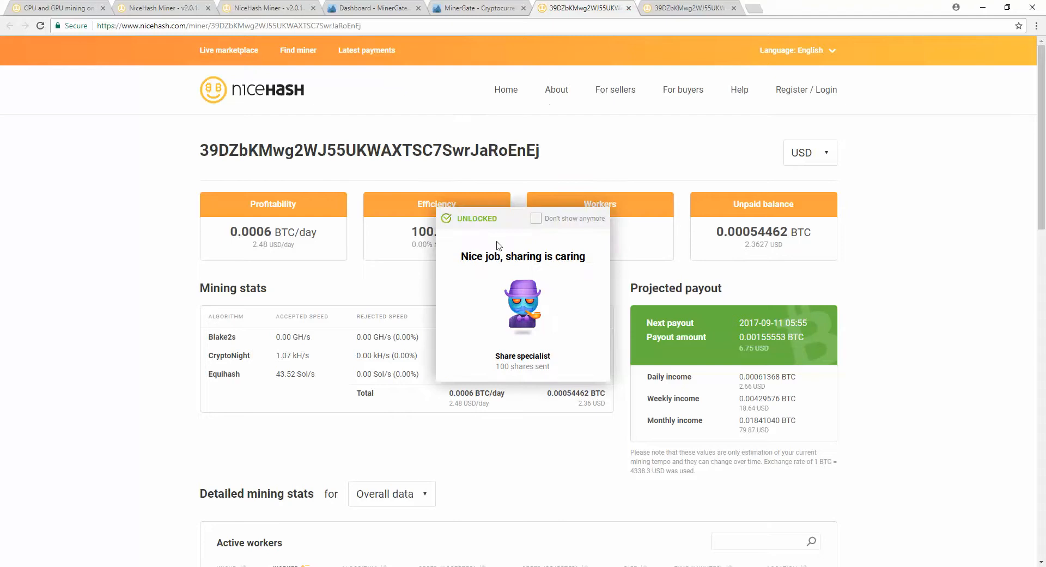
{"action": "mouse_move", "coordinate": [527, 309]}
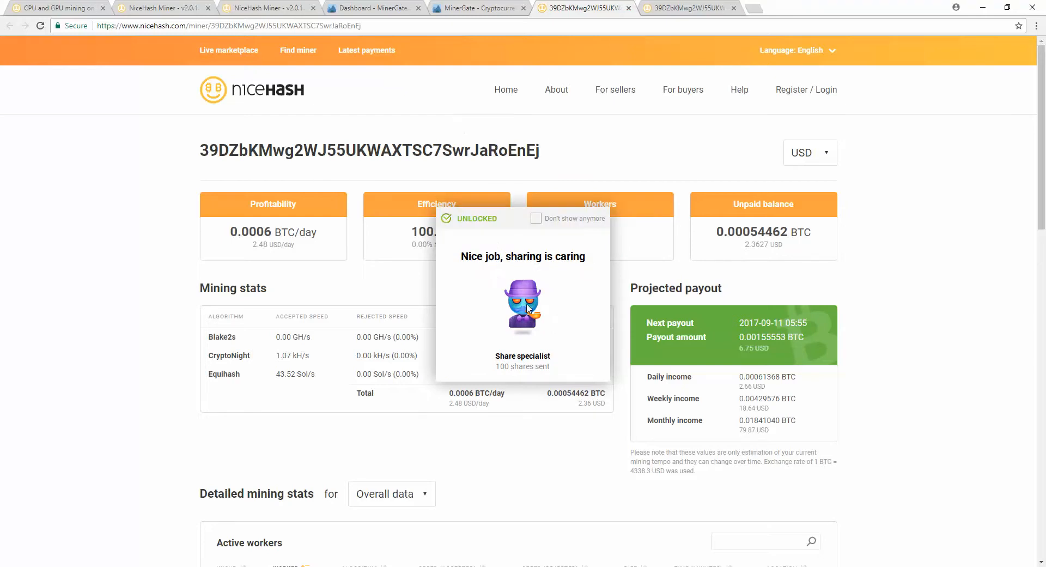
{"action": "mouse_move", "coordinate": [493, 225]}
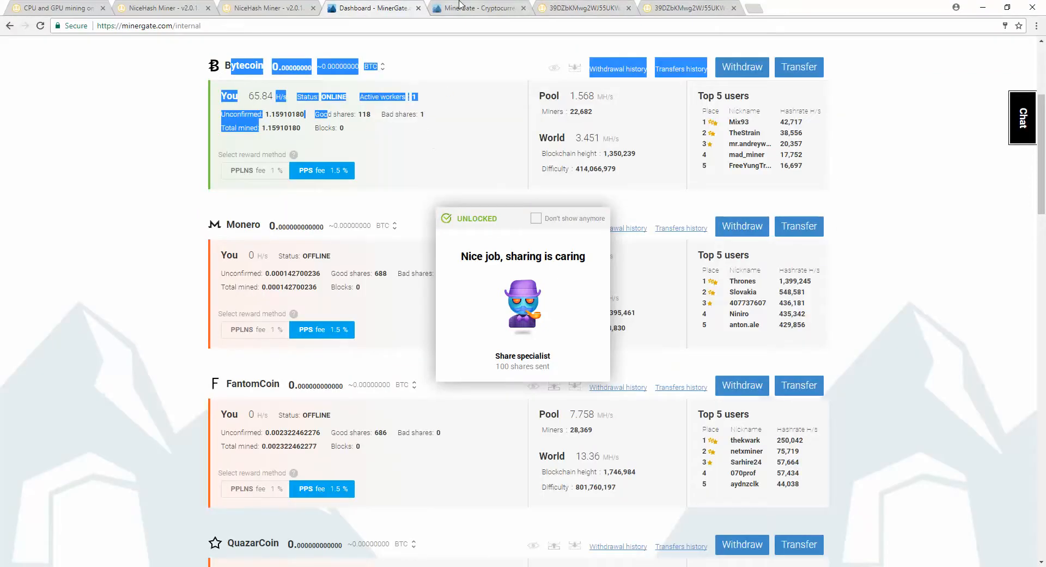
- Browse the MinerGate supported currencies page, then switch to the Dashboard tab
{"action": "left_click", "coordinate": [477, 8]}
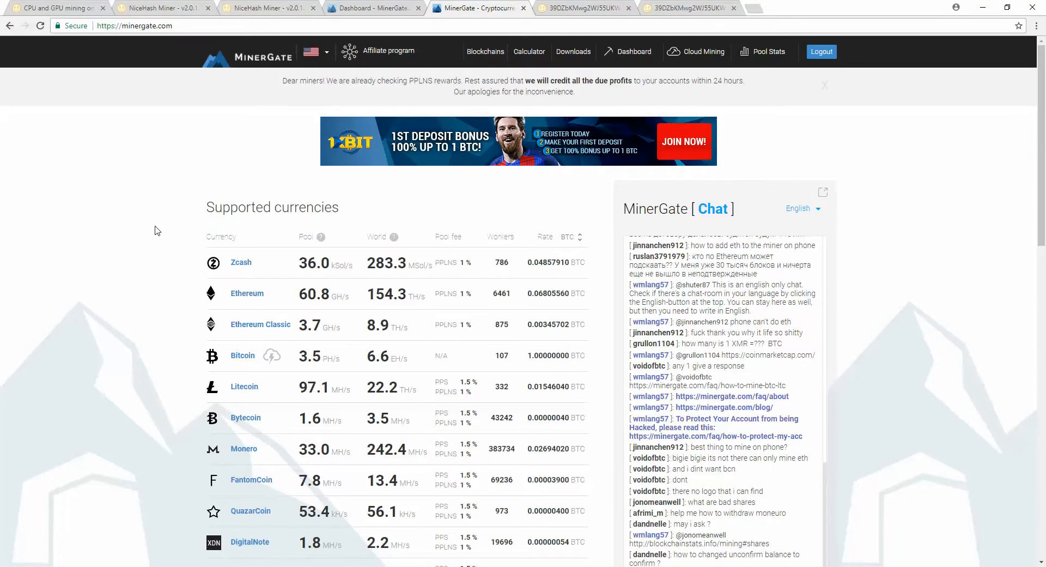
{"action": "scroll", "scroll_direction": "down", "scroll_amount": 3}
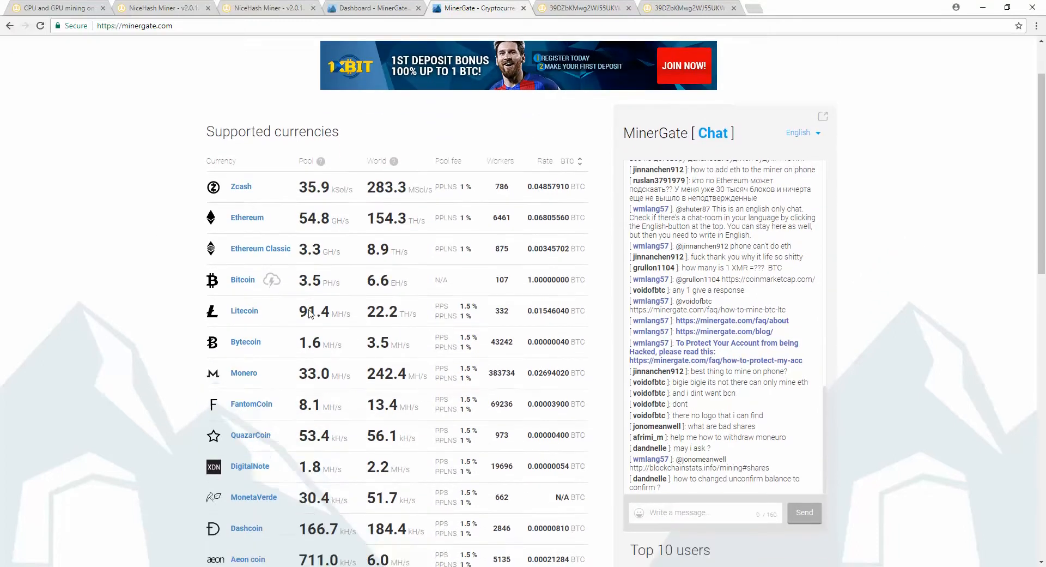
{"action": "scroll", "scroll_direction": "down", "scroll_amount": 3}
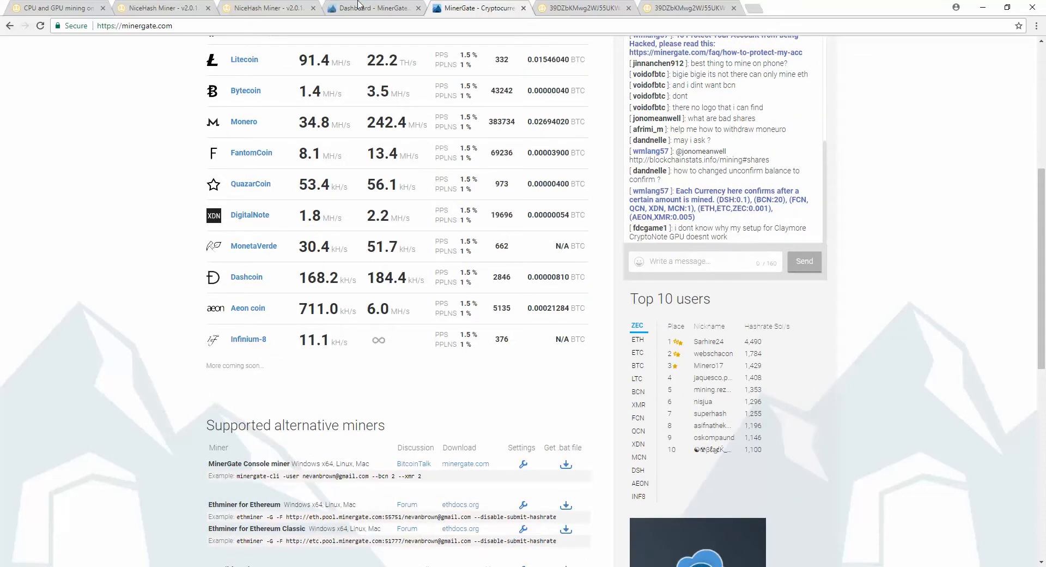
{"action": "left_click", "coordinate": [374, 8]}
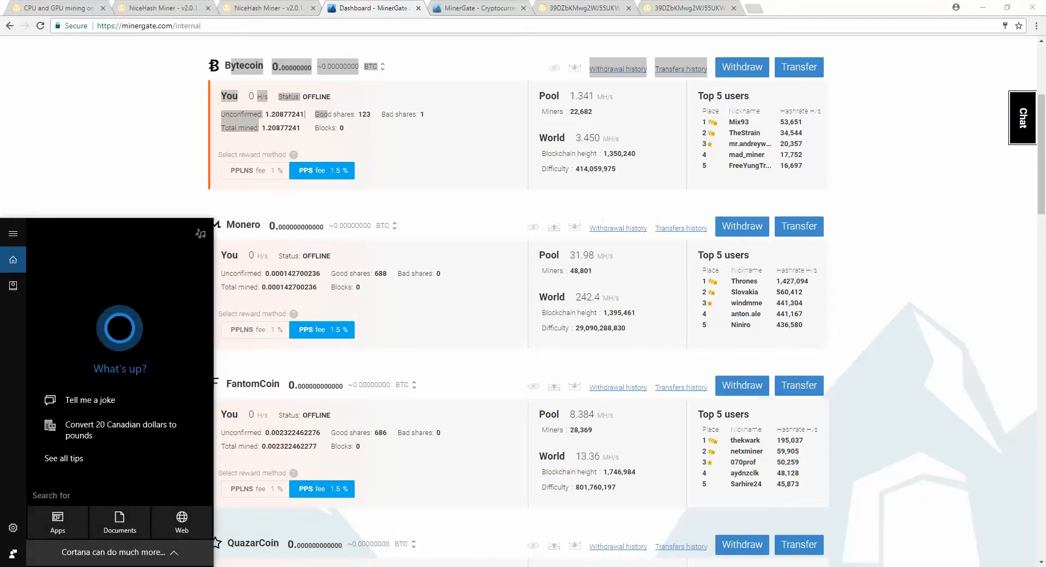
- Search 'miner', launch MinerGate, and enter the account email 'nevanbrow'
{"action": "type", "text": "miner"}
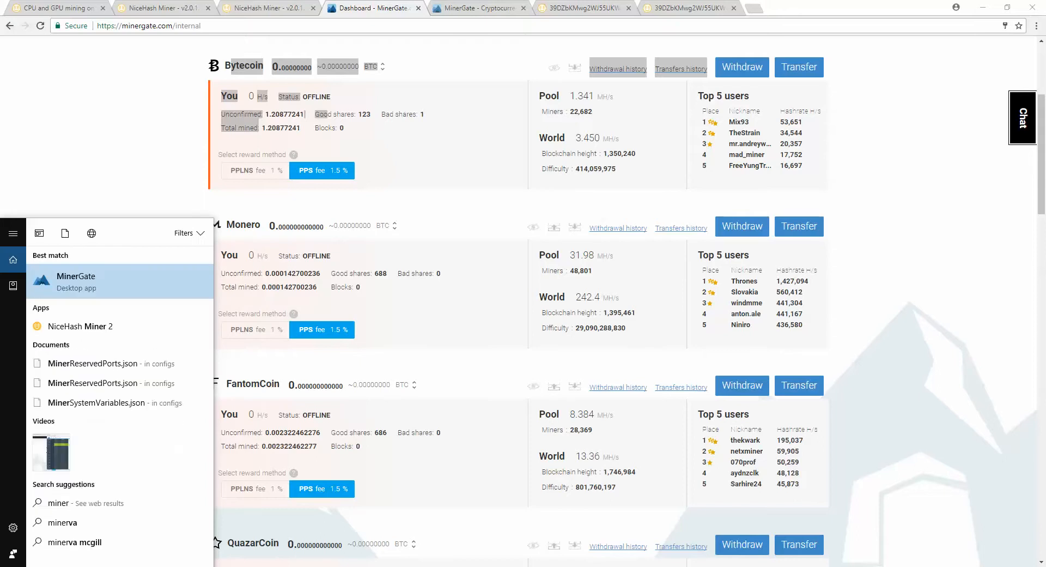
{"action": "left_click", "coordinate": [471, 514]}
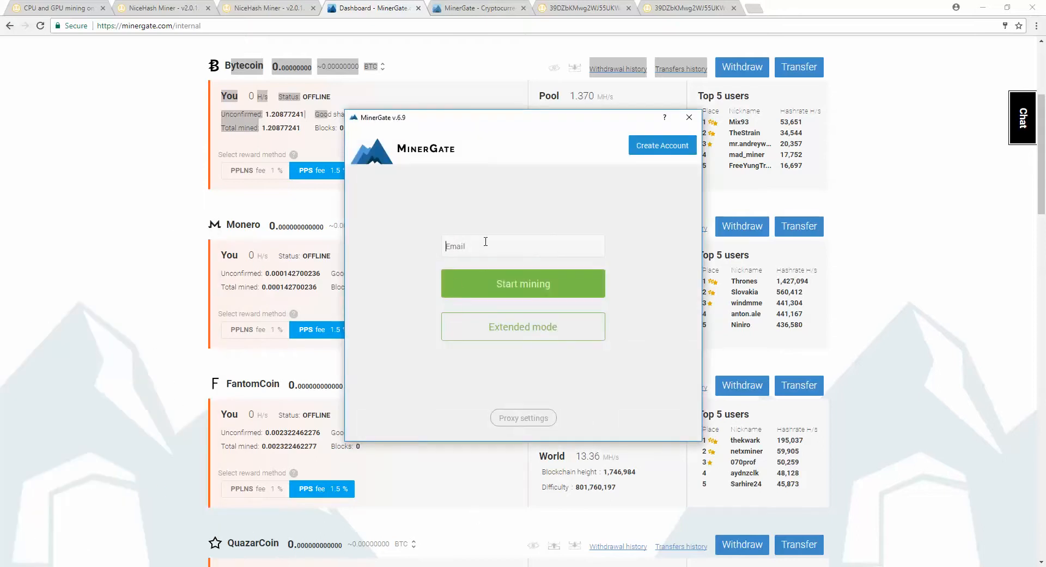
{"action": "type", "text": "nevanbrow"}
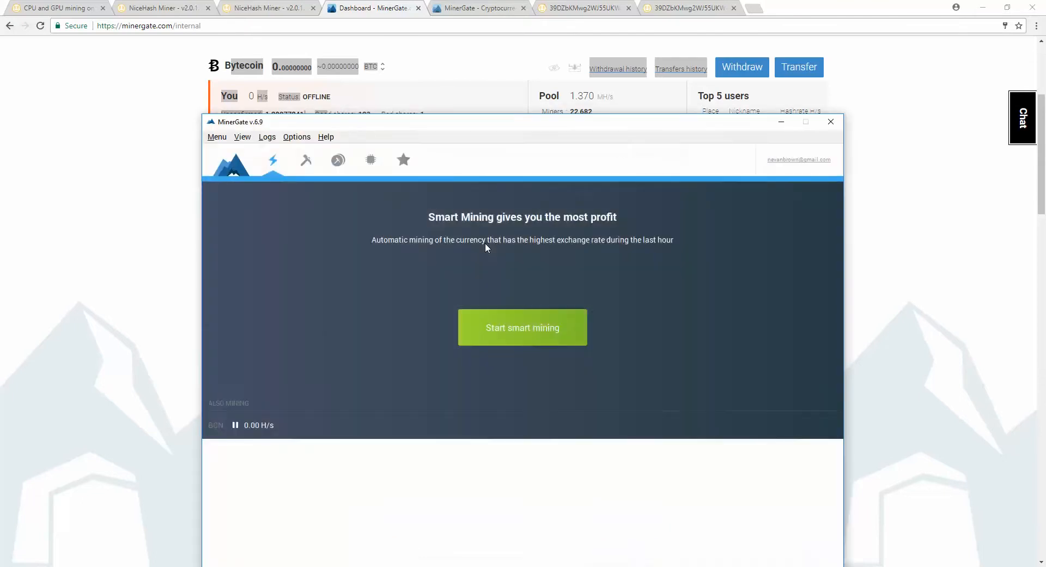
- Review the Benchmark and Smart mining tabs, then set Bytecoin CPU mining to 3 cores
{"action": "left_click", "coordinate": [305, 160]}
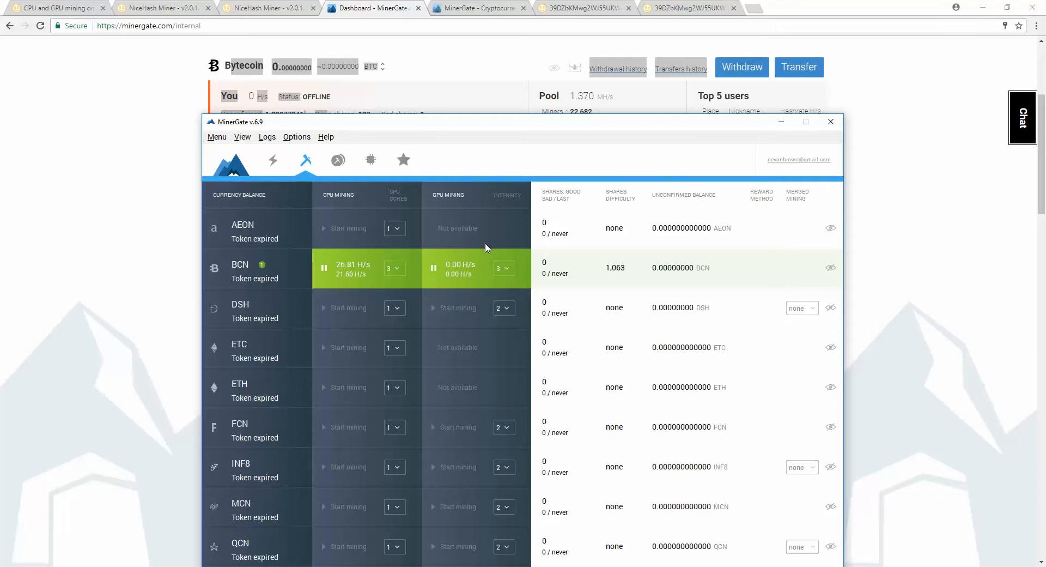
{"action": "mouse_move", "coordinate": [365, 131]}
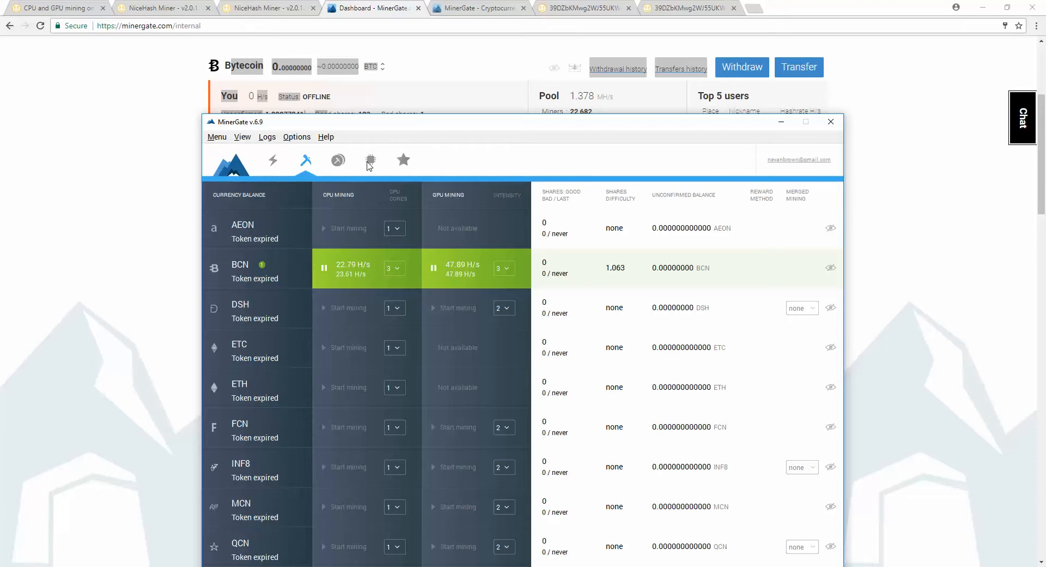
{"action": "left_click", "coordinate": [370, 160]}
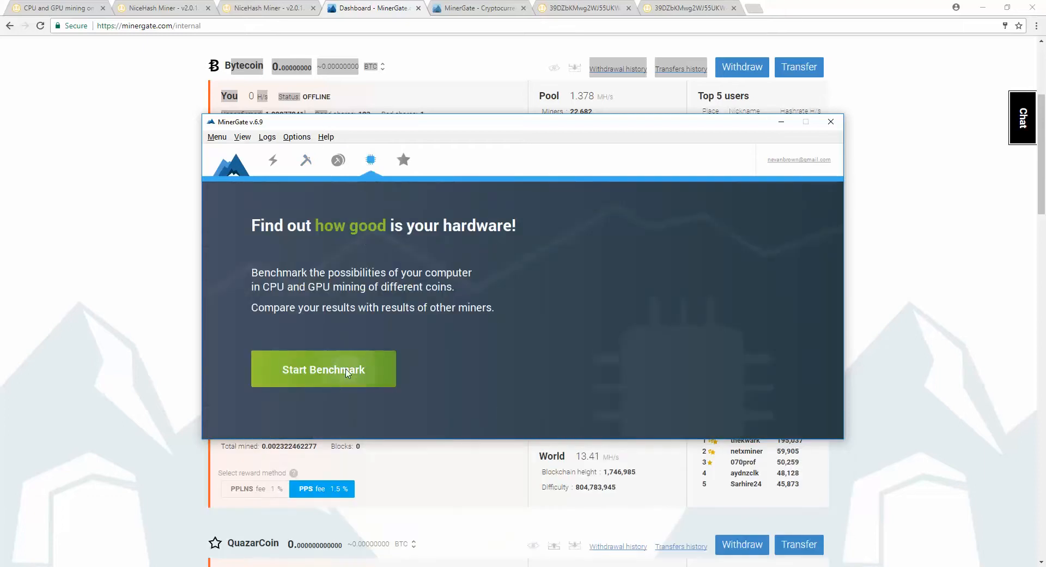
{"action": "left_click", "coordinate": [304, 160]}
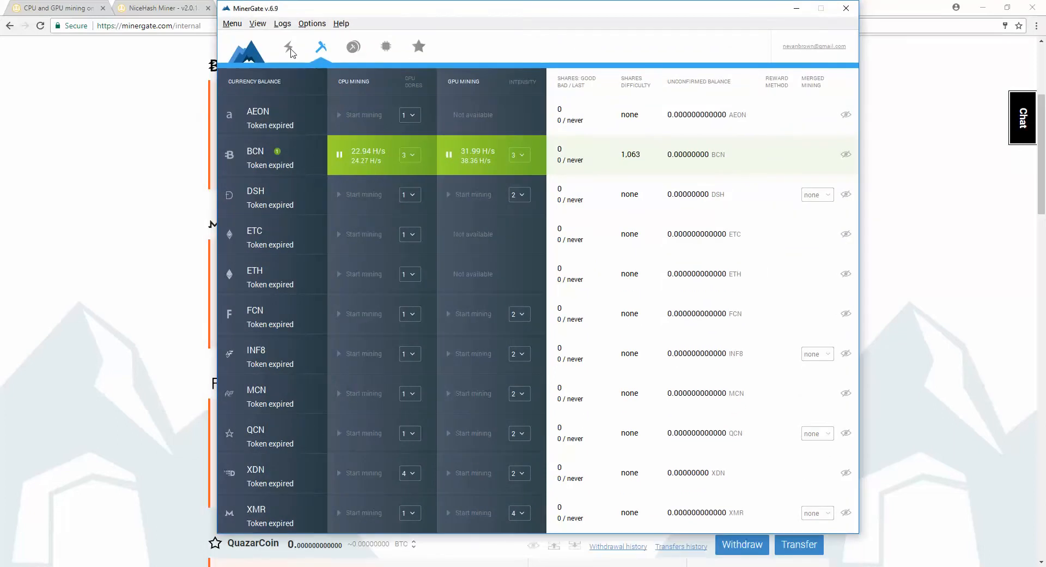
{"action": "left_click", "coordinate": [288, 47]}
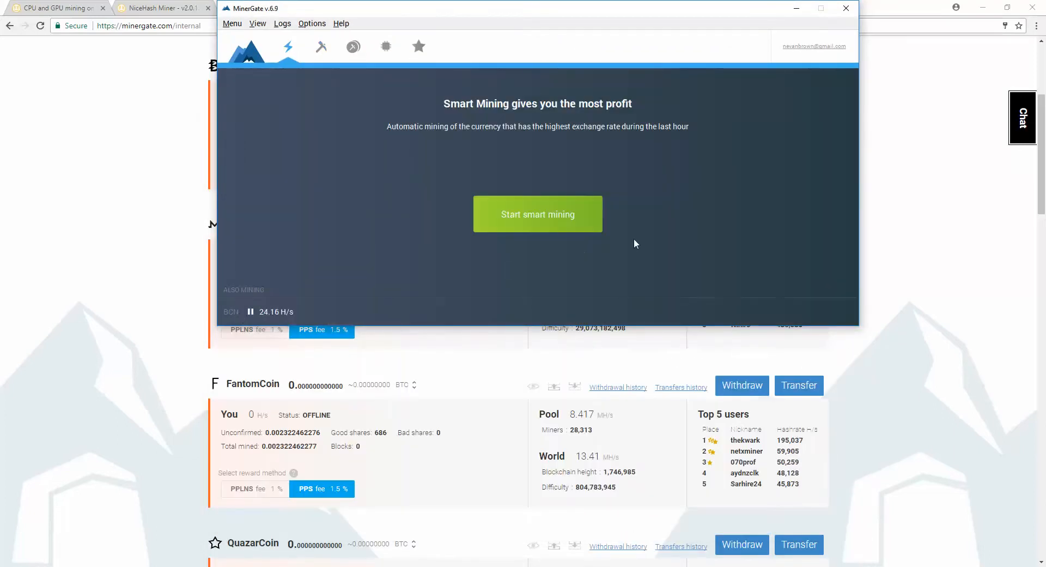
{"action": "mouse_move", "coordinate": [324, 39]}
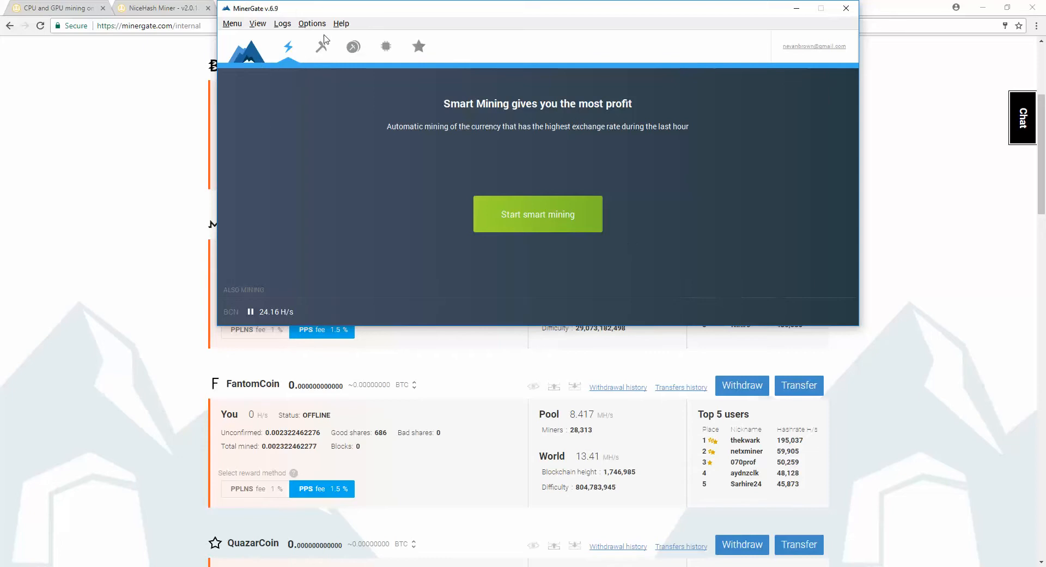
{"action": "left_click", "coordinate": [320, 46]}
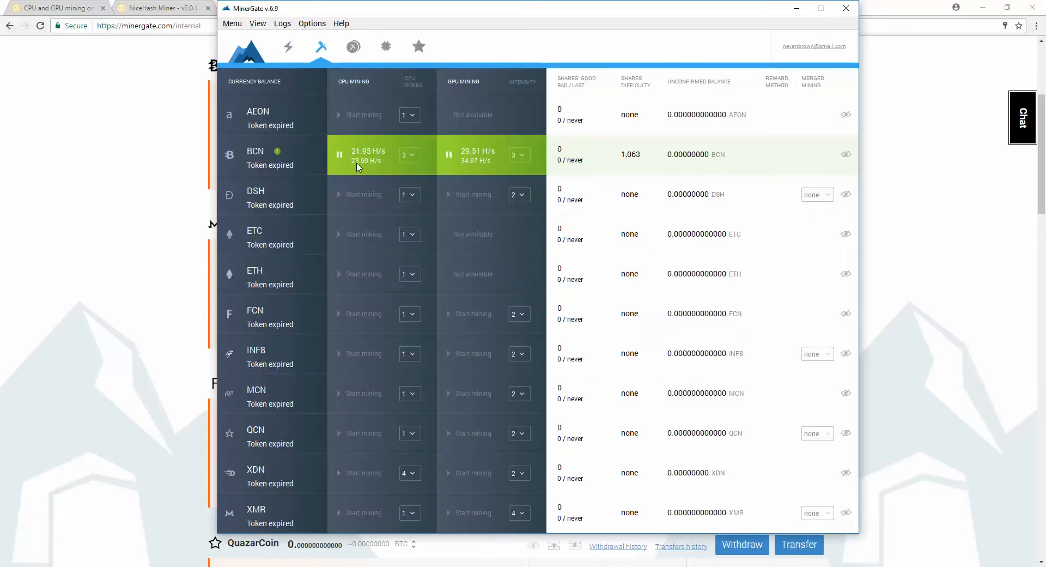
{"action": "left_click", "coordinate": [409, 155]}
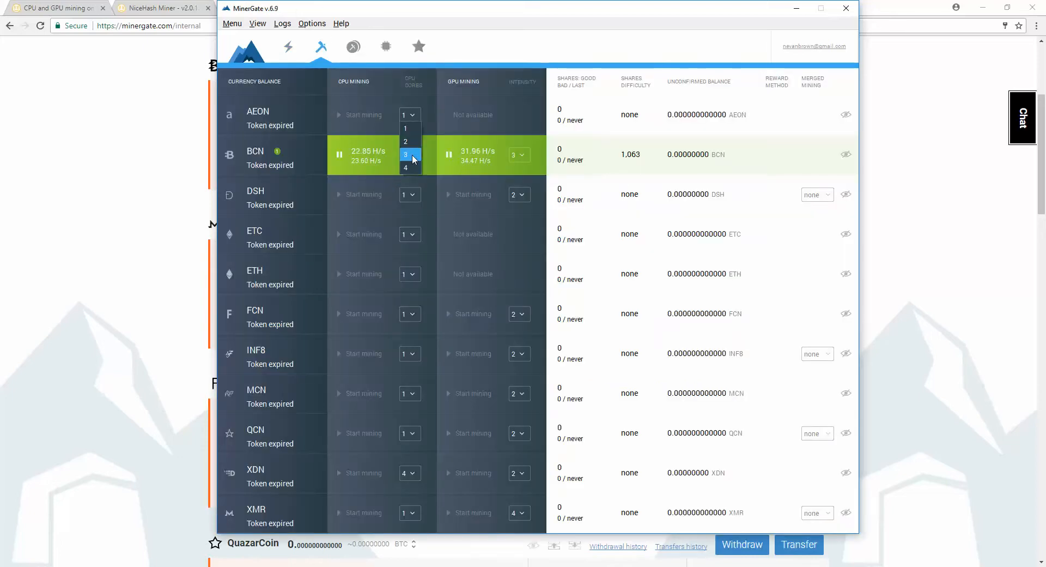
{"action": "left_click", "coordinate": [406, 154]}
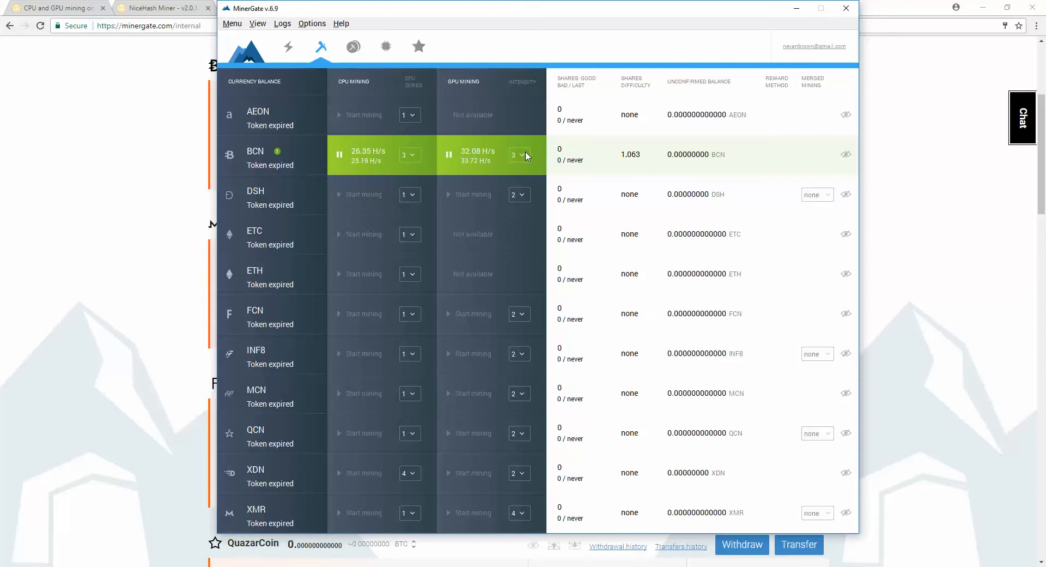
{"action": "mouse_move", "coordinate": [276, 169]}
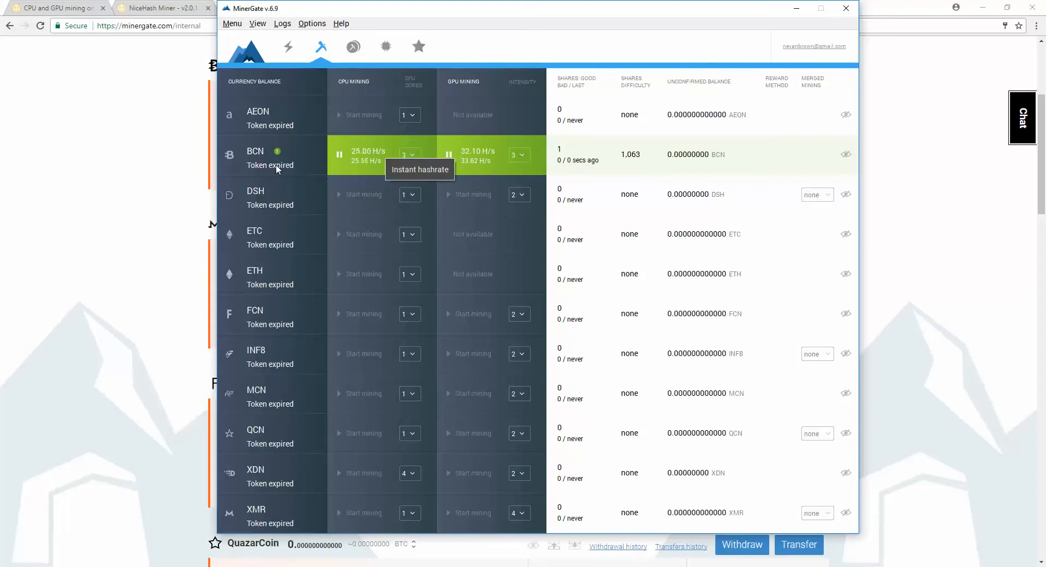
{"action": "mouse_move", "coordinate": [276, 152]}
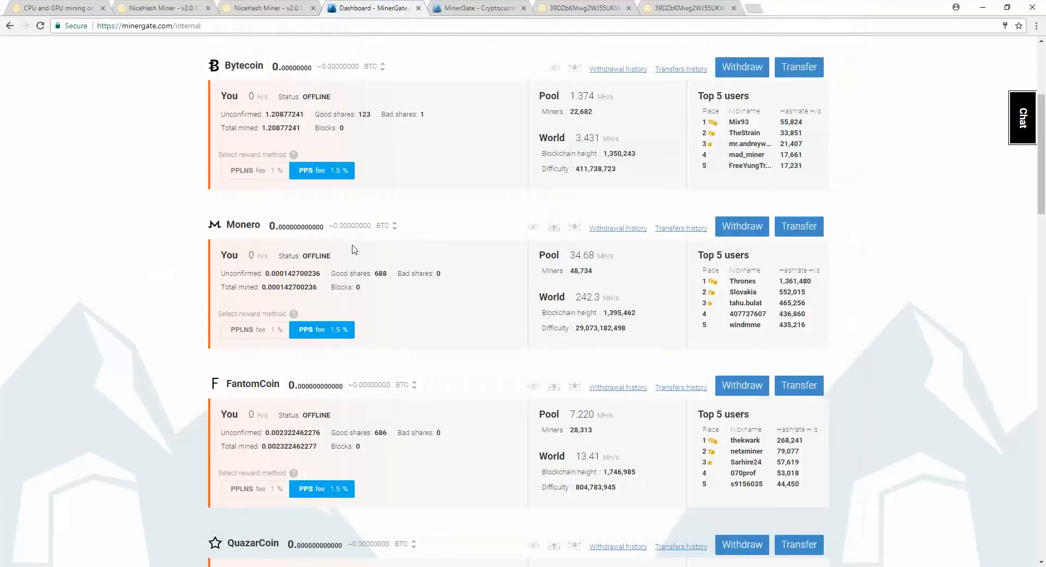
- Reload the MinerGate page and reopen the Dashboard overview to check Bytecoin status
{"action": "scroll", "scroll_direction": "up", "scroll_amount": 3}
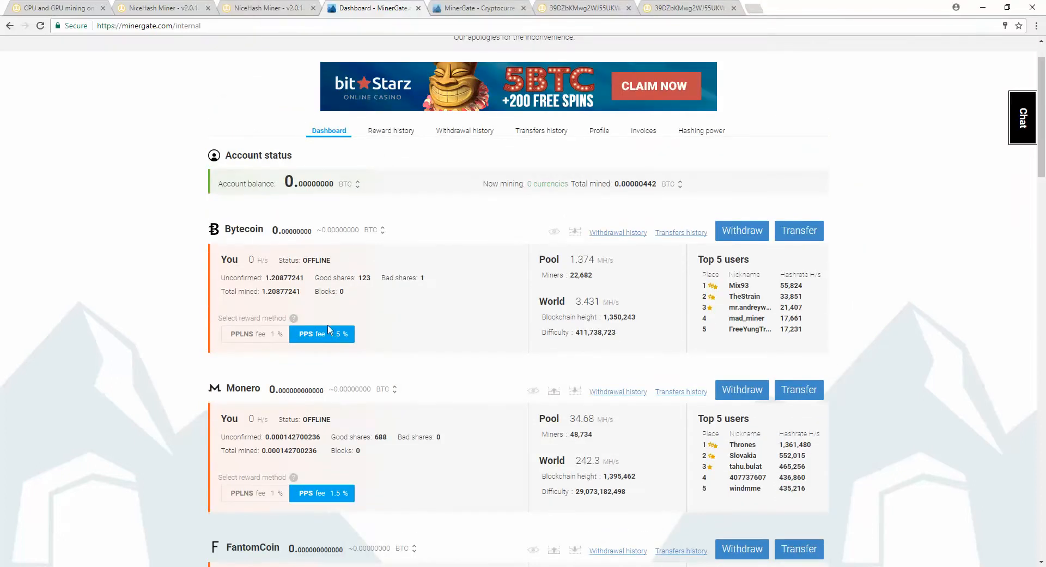
{"action": "mouse_move", "coordinate": [539, 304]}
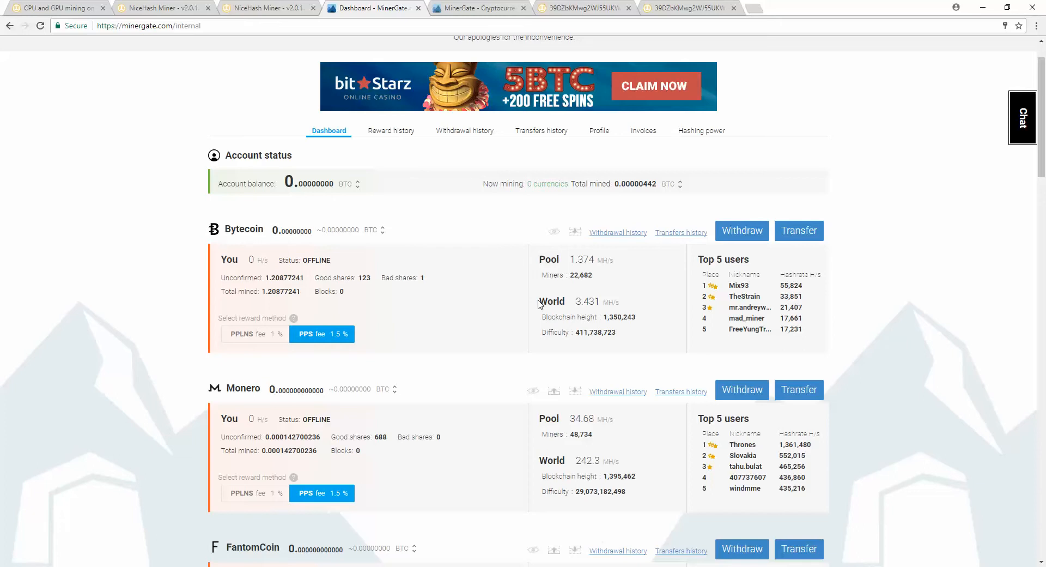
{"action": "mouse_move", "coordinate": [311, 287]}
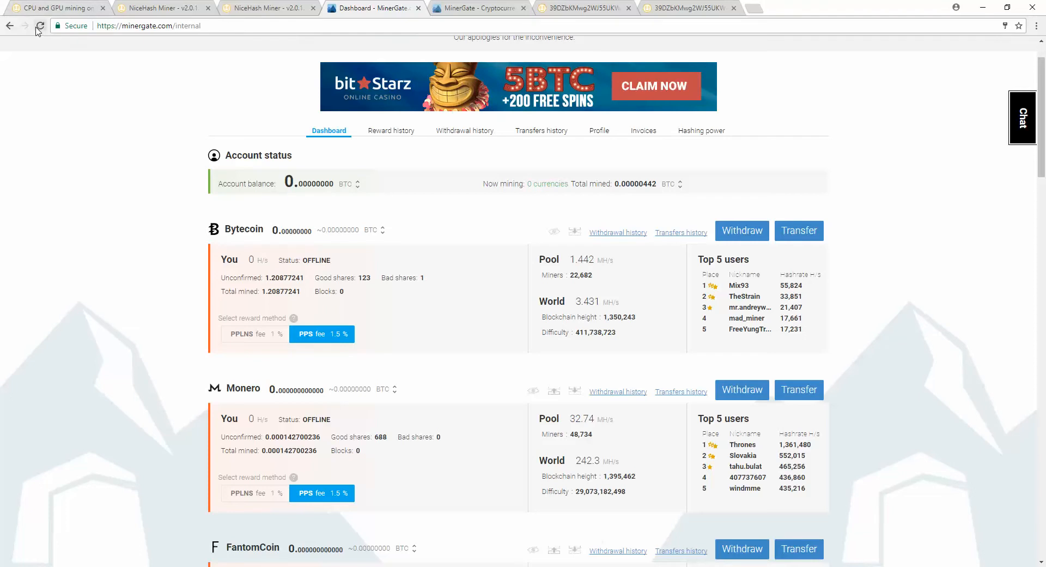
{"action": "left_click", "coordinate": [39, 25]}
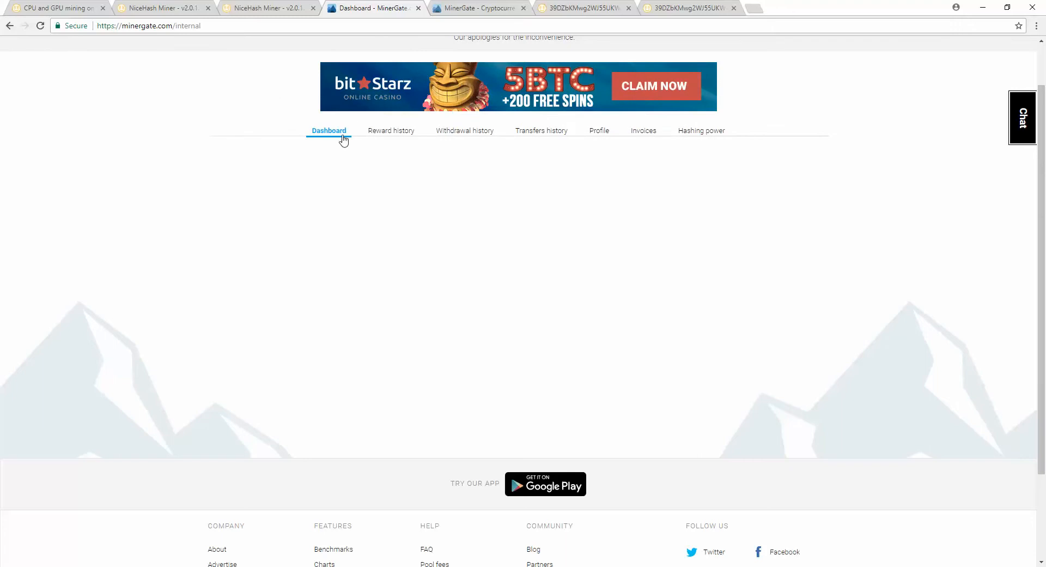
{"action": "left_click", "coordinate": [328, 130]}
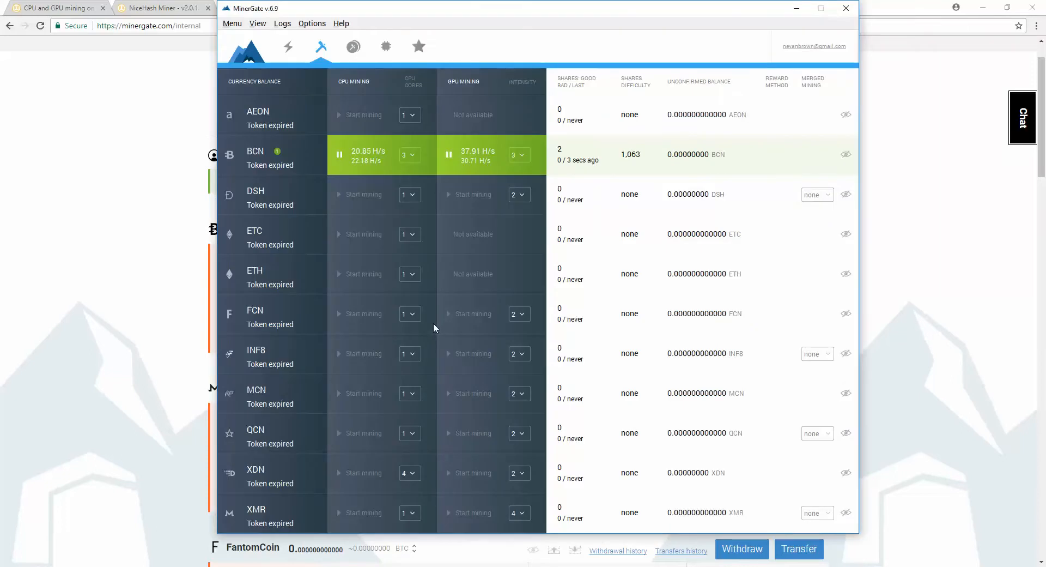
{"action": "mouse_move", "coordinate": [669, 178]}
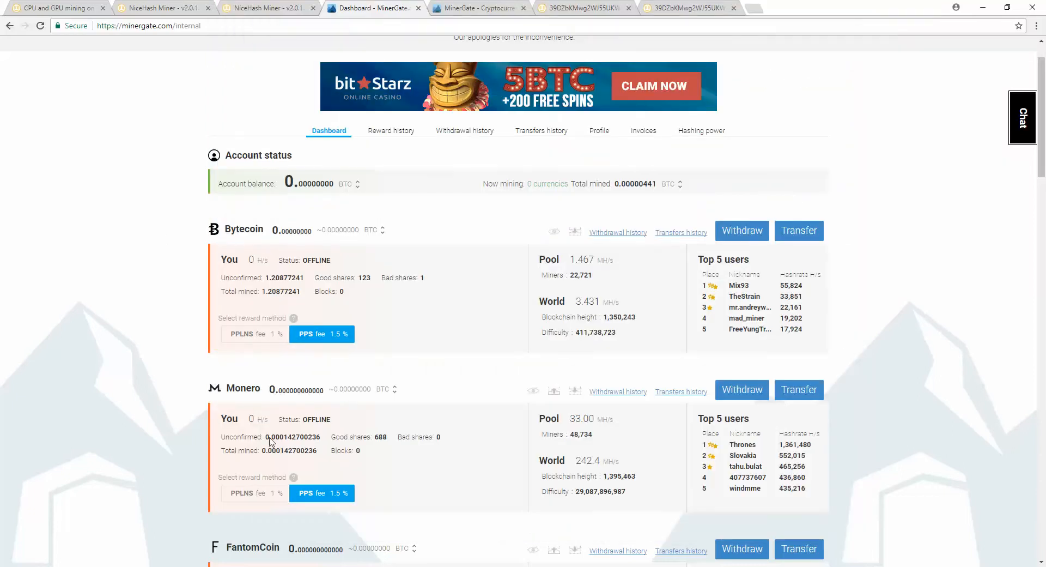
{"action": "scroll", "scroll_direction": "down", "scroll_amount": 3}
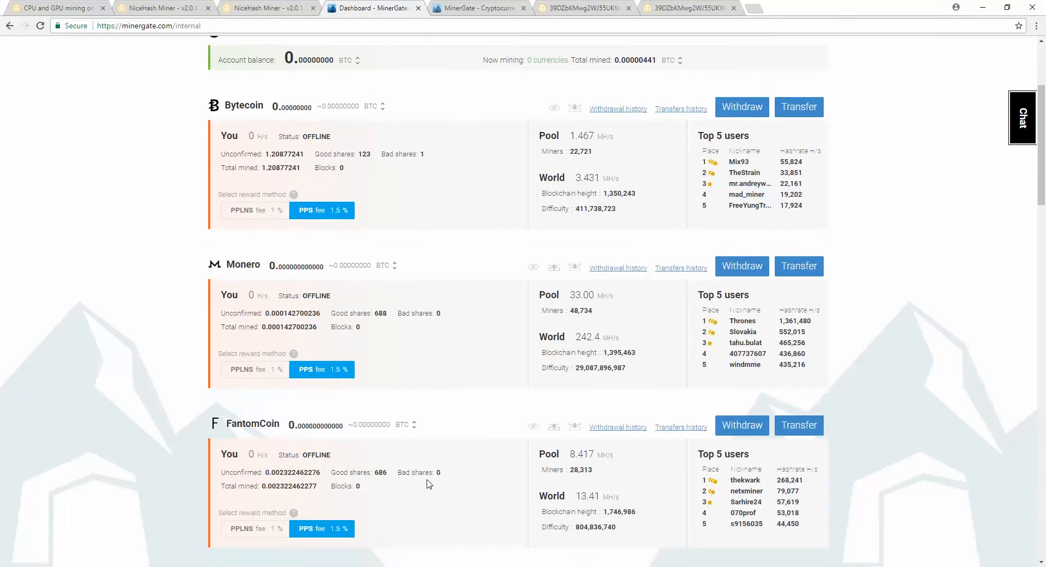
{"action": "scroll", "scroll_direction": "up", "scroll_amount": 3}
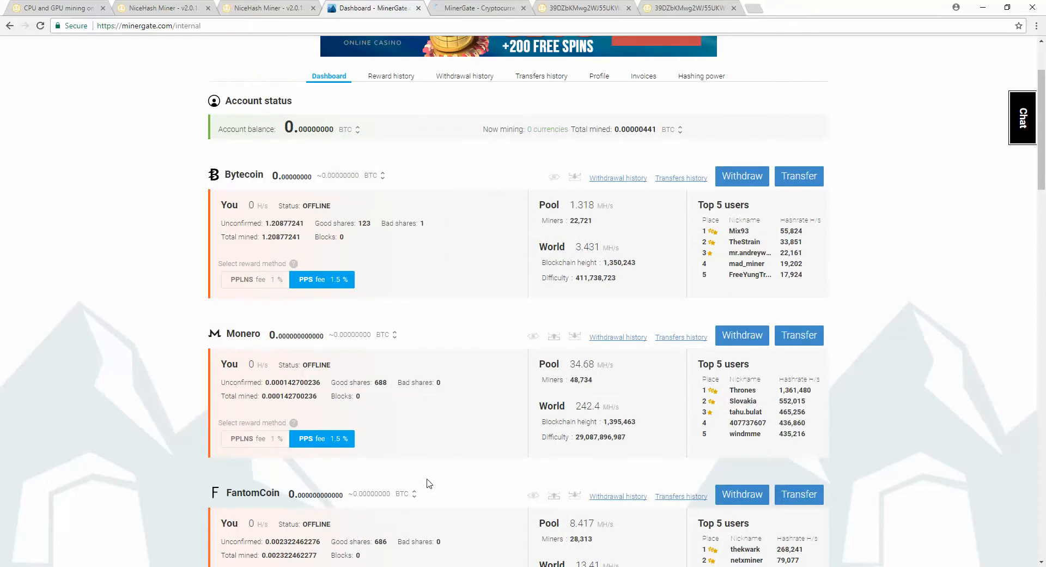
{"action": "scroll", "scroll_direction": "down", "scroll_amount": 3}
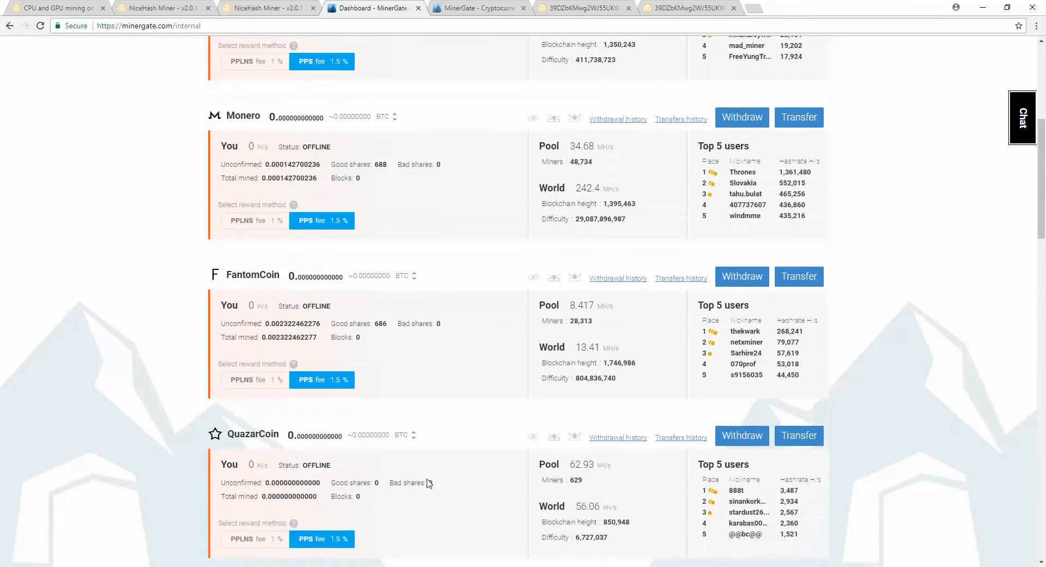
{"action": "scroll", "scroll_direction": "down", "scroll_amount": 3}
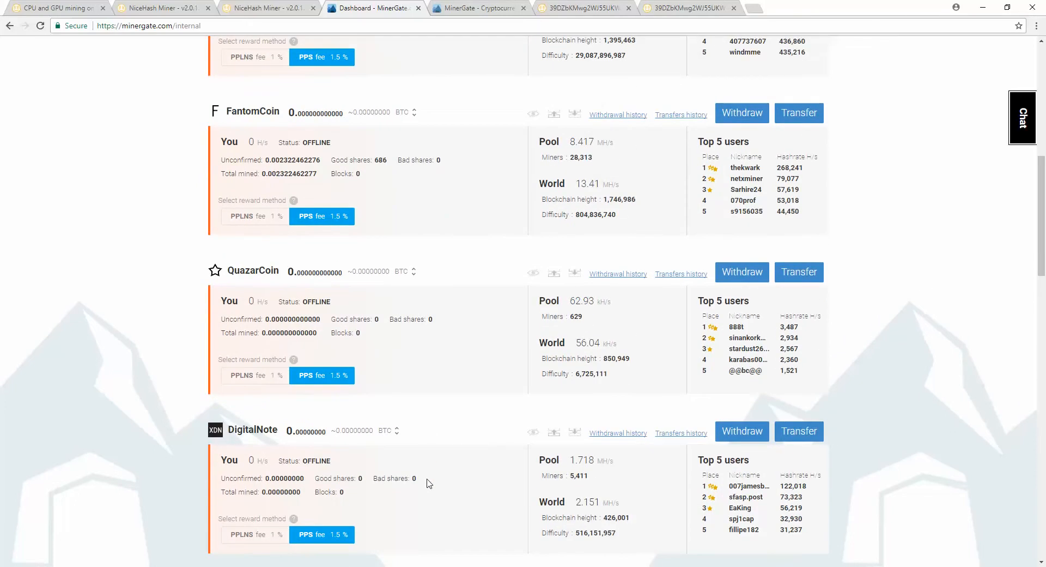
{"action": "scroll", "scroll_direction": "down", "scroll_amount": 3}
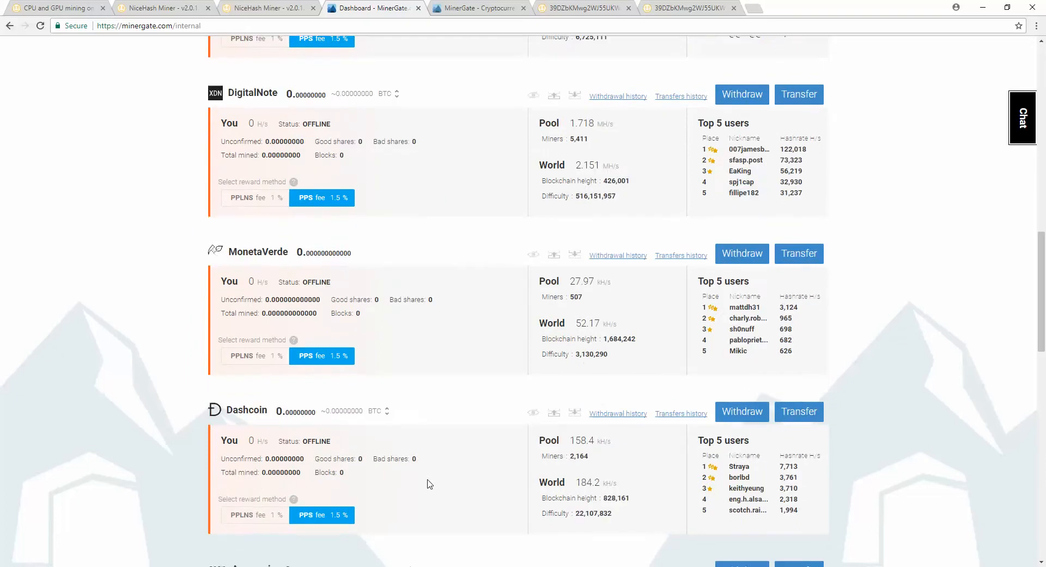
{"action": "scroll", "scroll_direction": "up", "scroll_amount": 3}
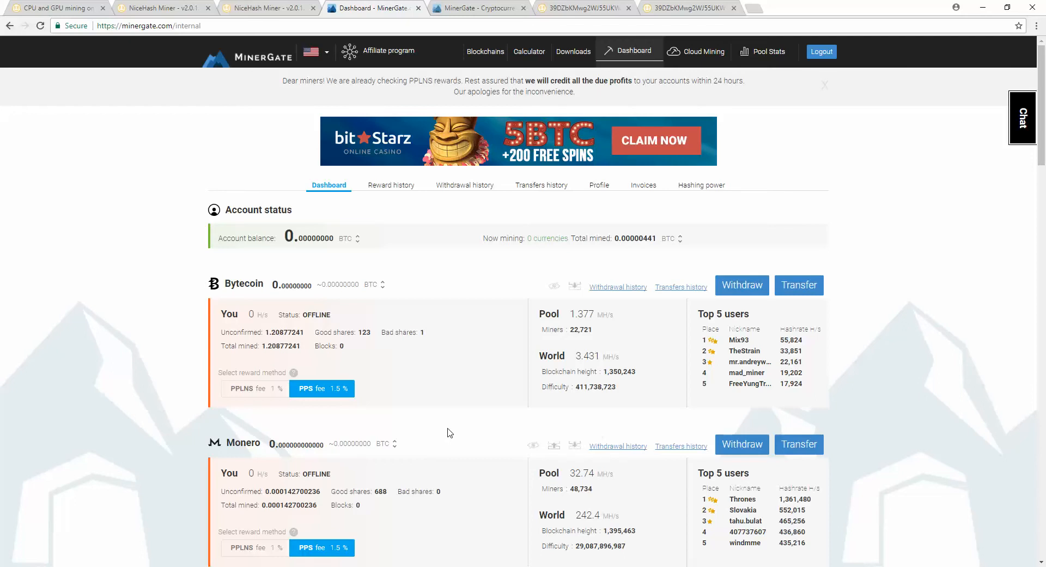
{"action": "mouse_move", "coordinate": [433, 402]}
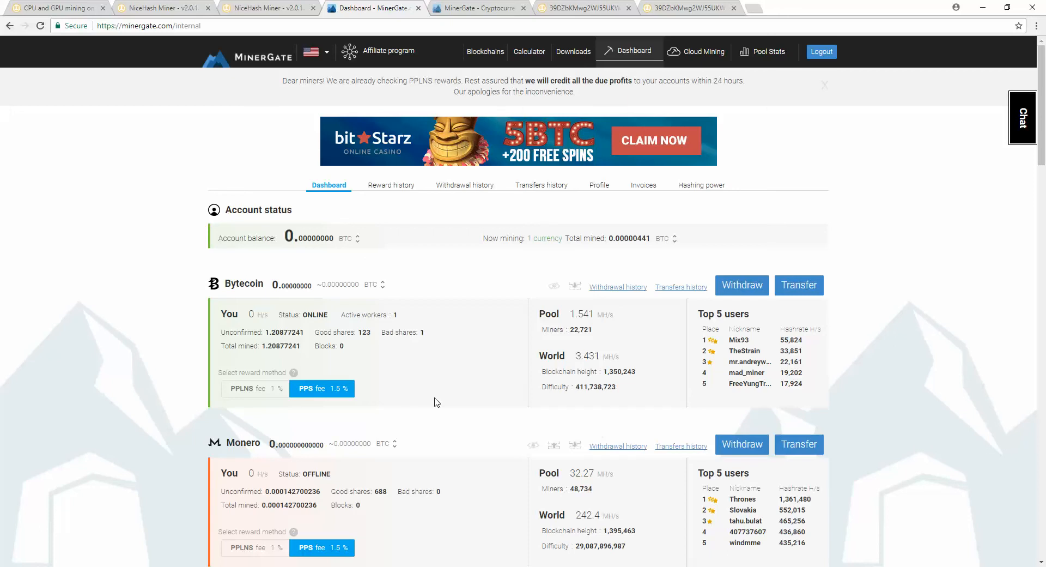
{"action": "mouse_move", "coordinate": [713, 260]}
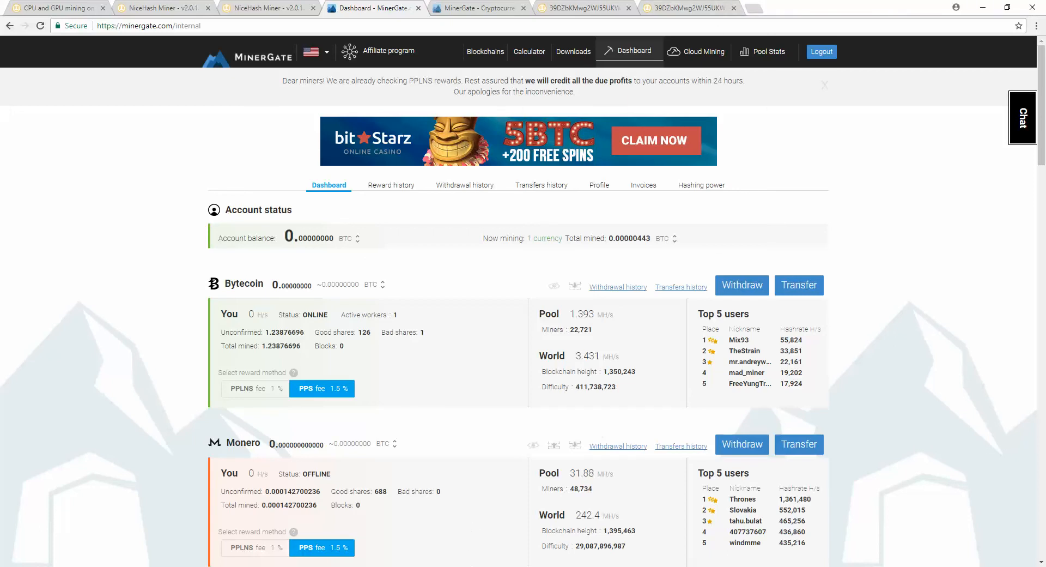
{"action": "mouse_move", "coordinate": [665, 223]}
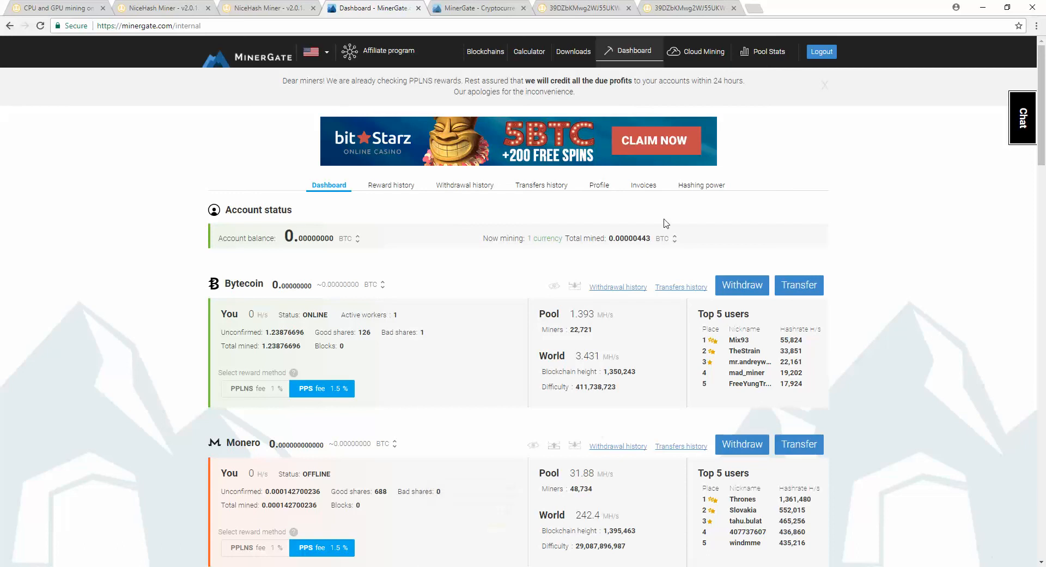